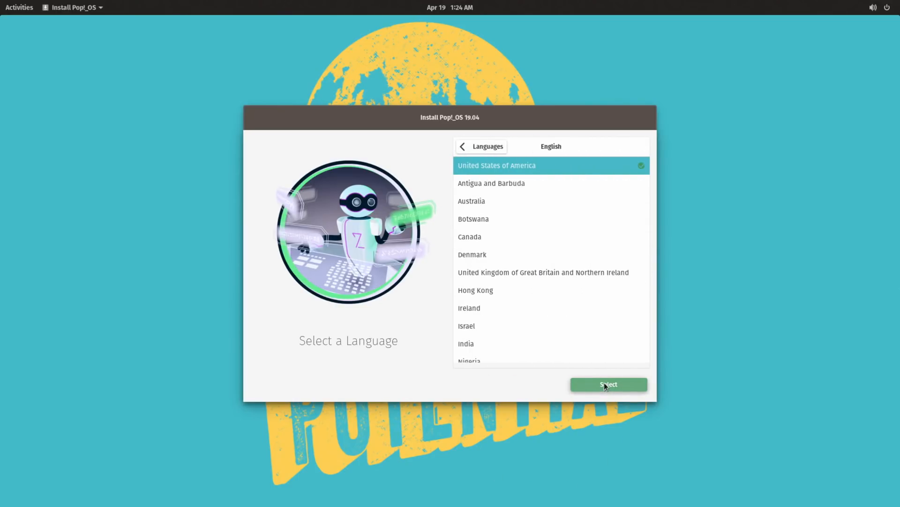
# Install Pop!_OS 19.04 in English (US) with default keyboard, erasing the disk, unencrypted
pyautogui.click(608, 384)
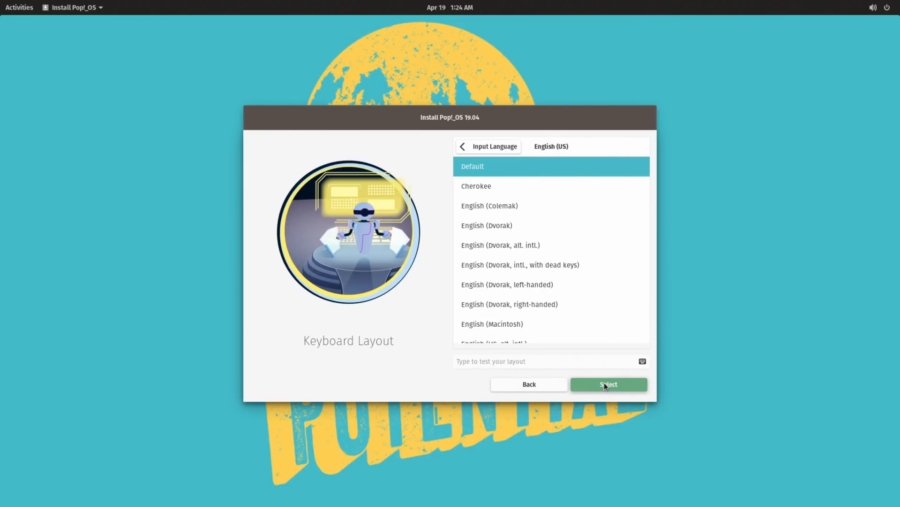
pyautogui.click(608, 384)
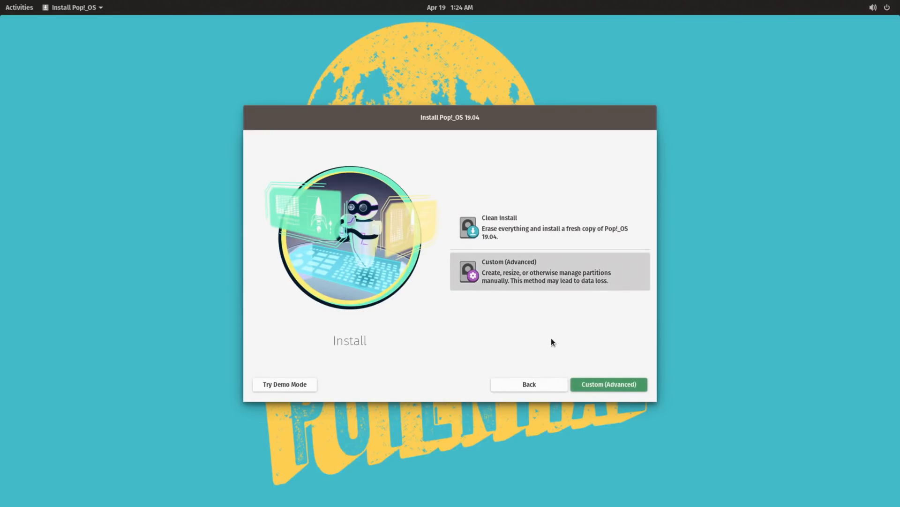
pyautogui.click(548, 227)
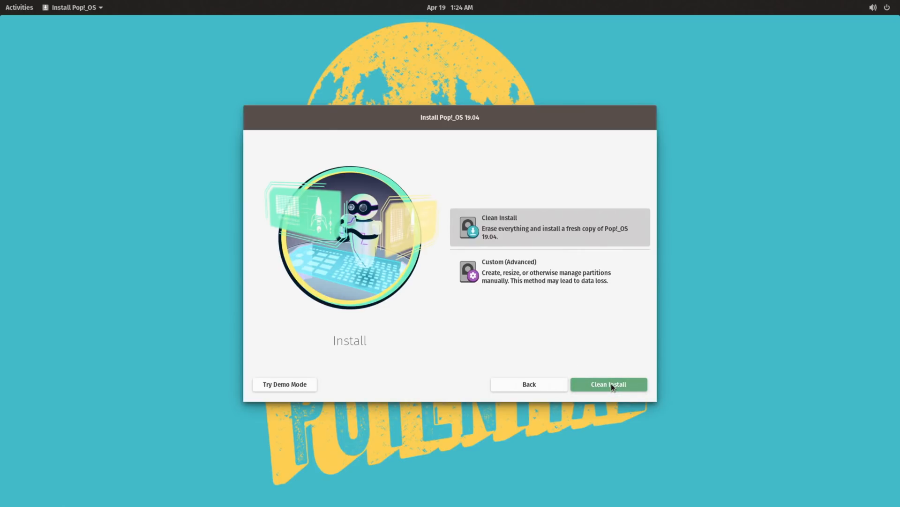
pyautogui.click(608, 384)
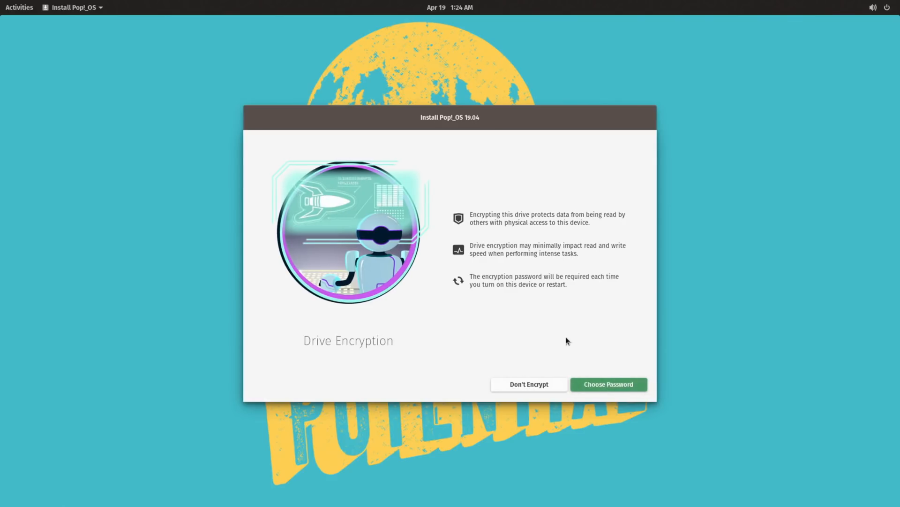
pyautogui.moveTo(529, 384)
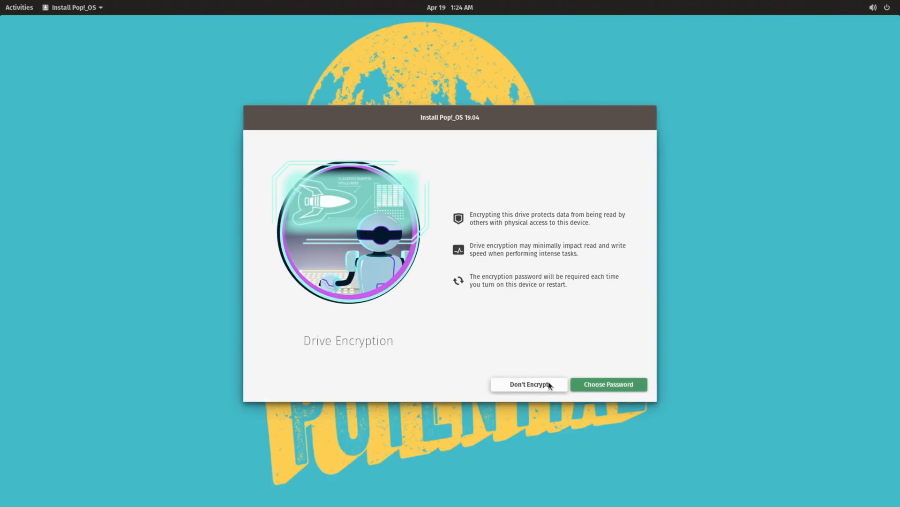
pyautogui.click(528, 384)
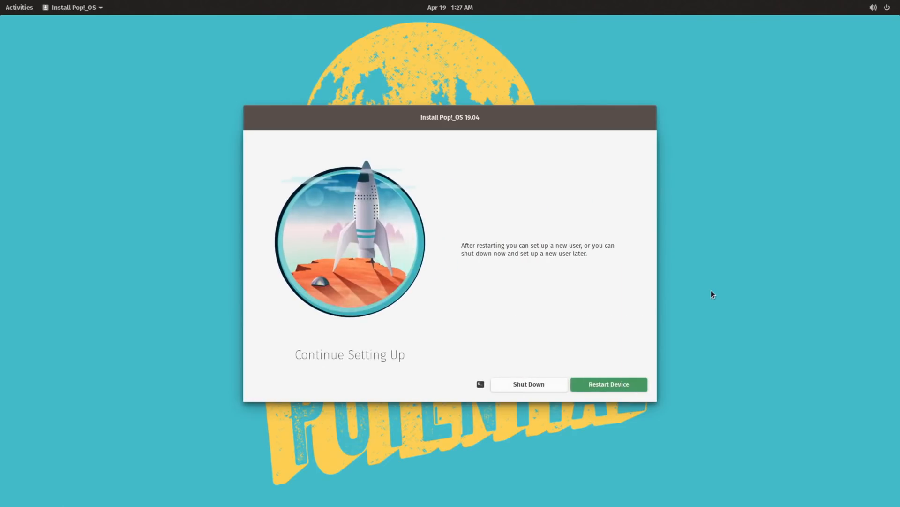
pyautogui.moveTo(665, 326)
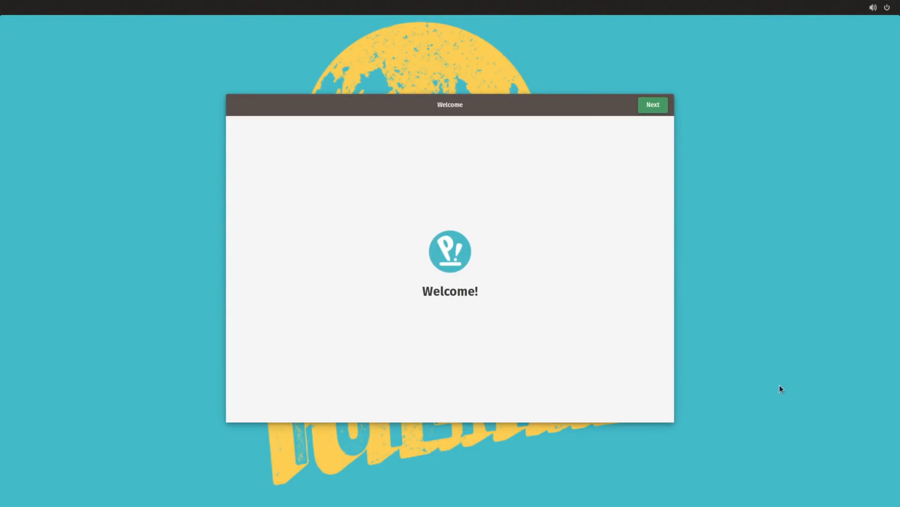
# Keep the English (US) keyboard, connect to the first Wi-Fi network, and leave location on
pyautogui.click(653, 104)
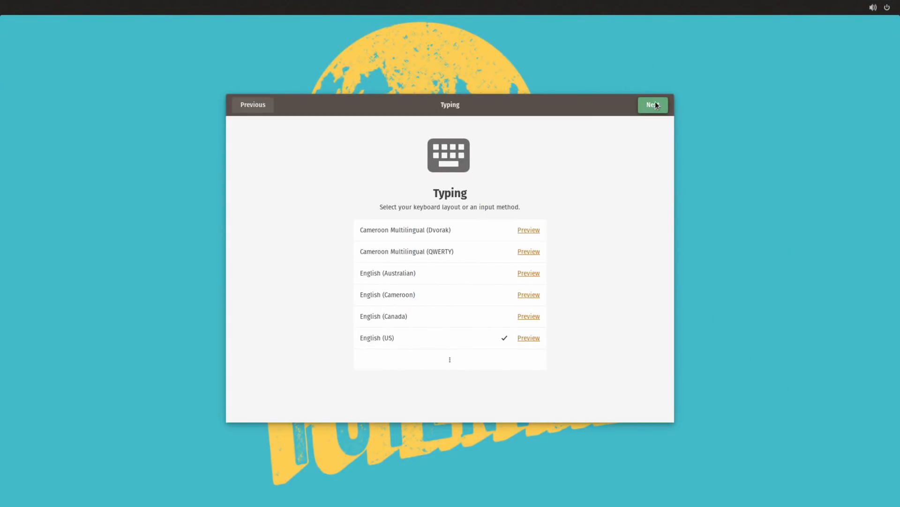
pyautogui.click(653, 105)
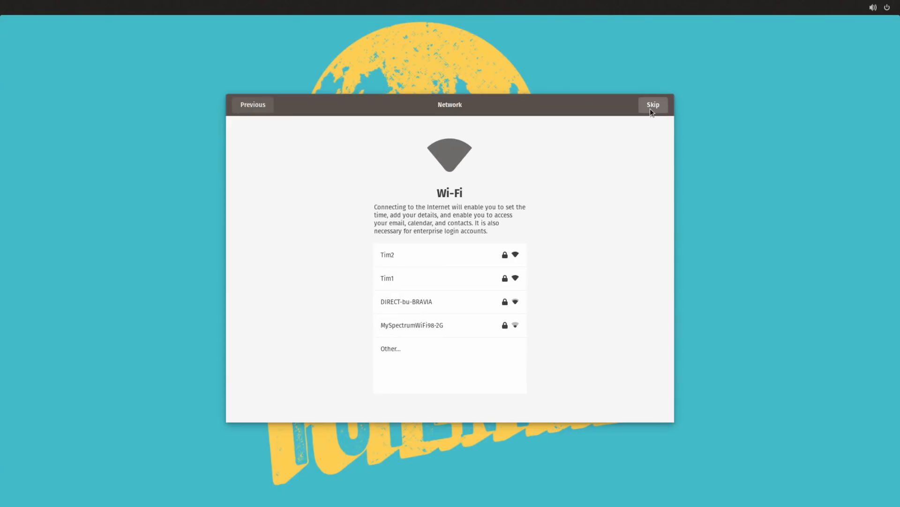
pyautogui.click(387, 255)
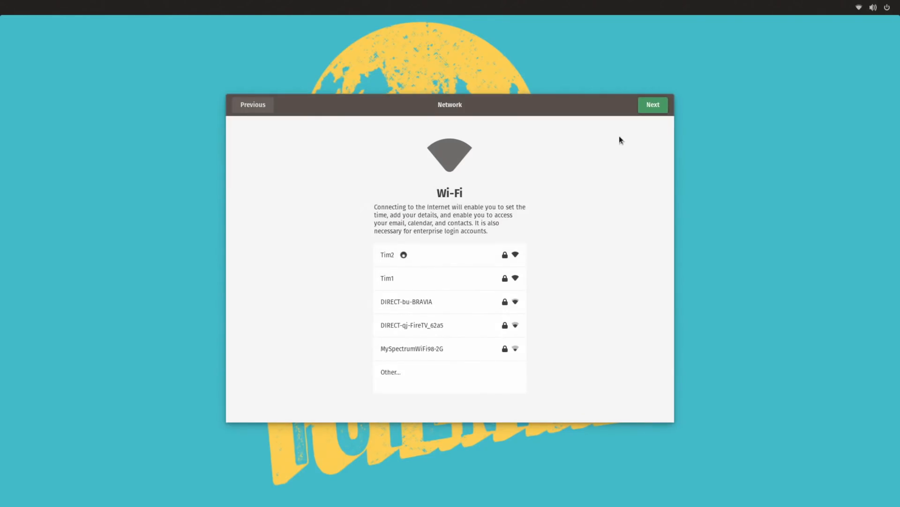
pyautogui.click(652, 105)
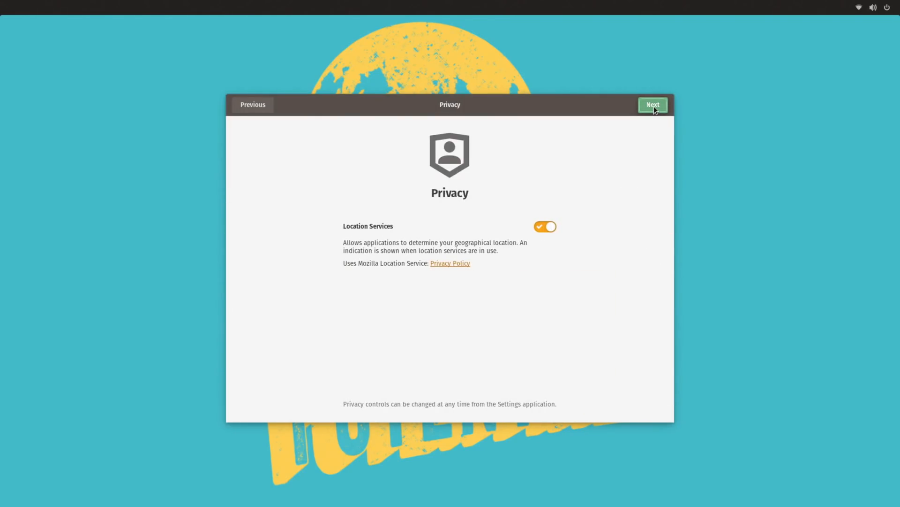
pyautogui.click(653, 104)
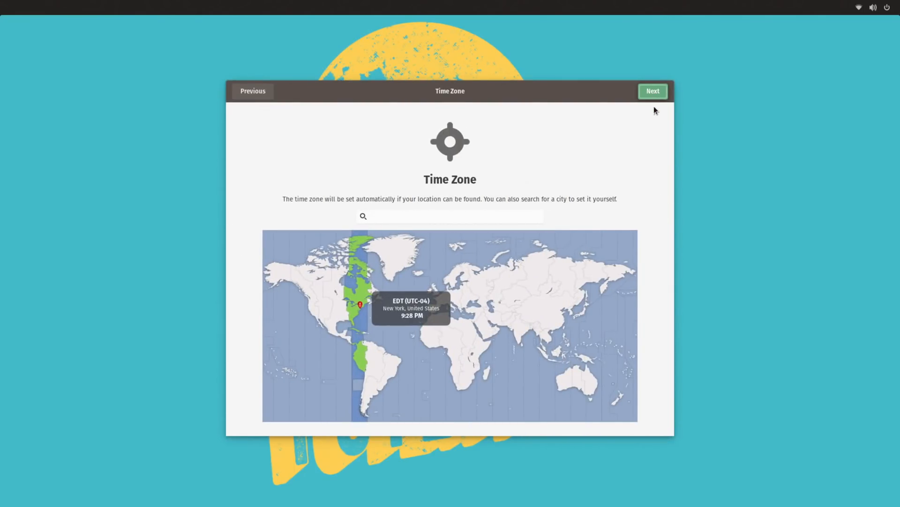
# Accept the New York time zone, skip online accounts, and create user 'akz'
pyautogui.click(652, 90)
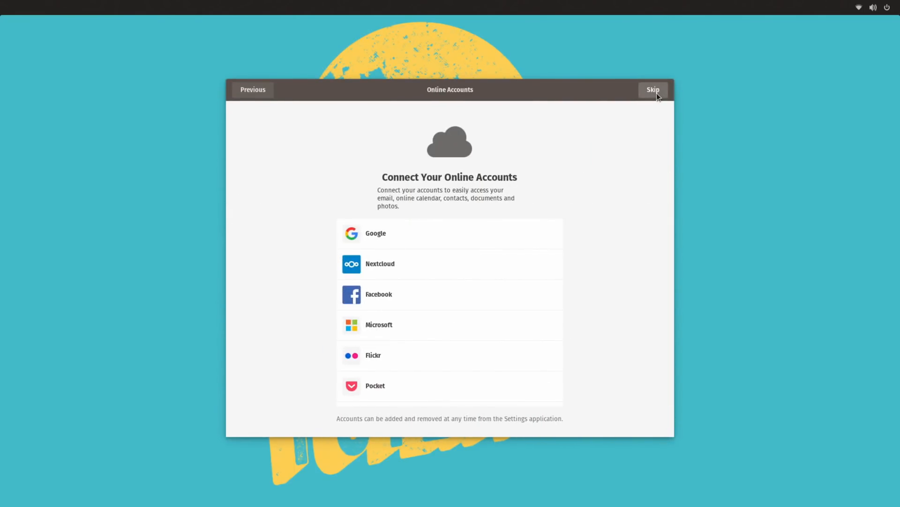
pyautogui.click(652, 89)
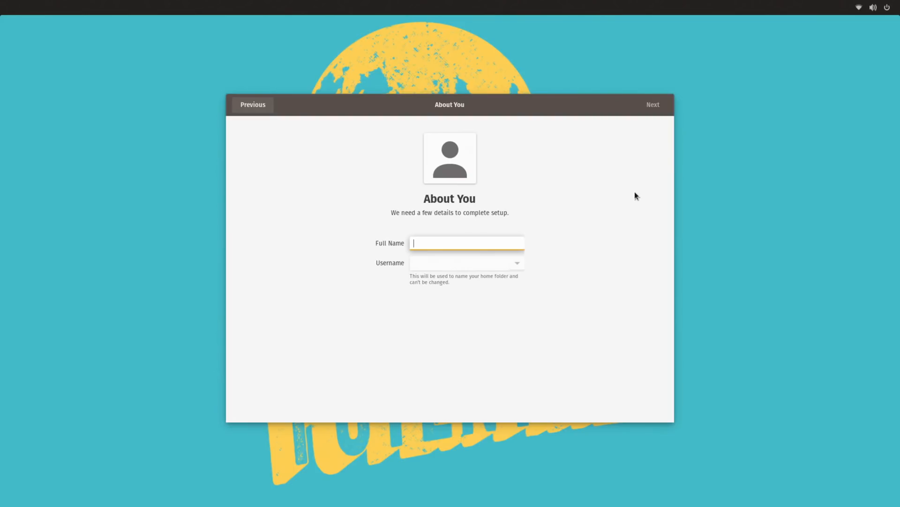
pyautogui.write('akz')
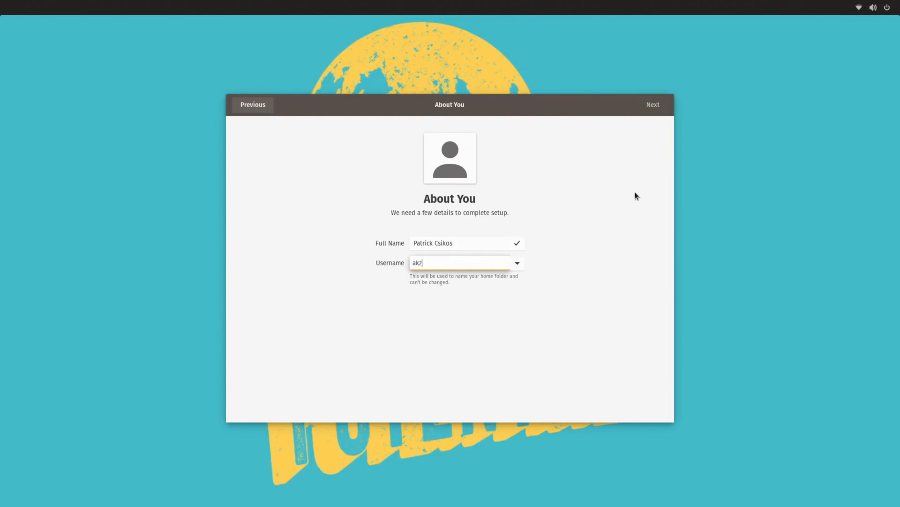
pyautogui.click(653, 104)
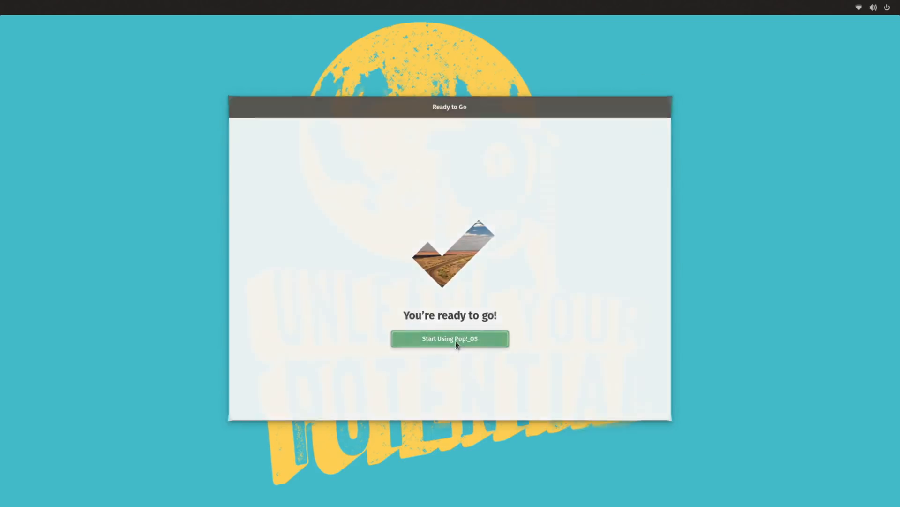
pyautogui.click(450, 339)
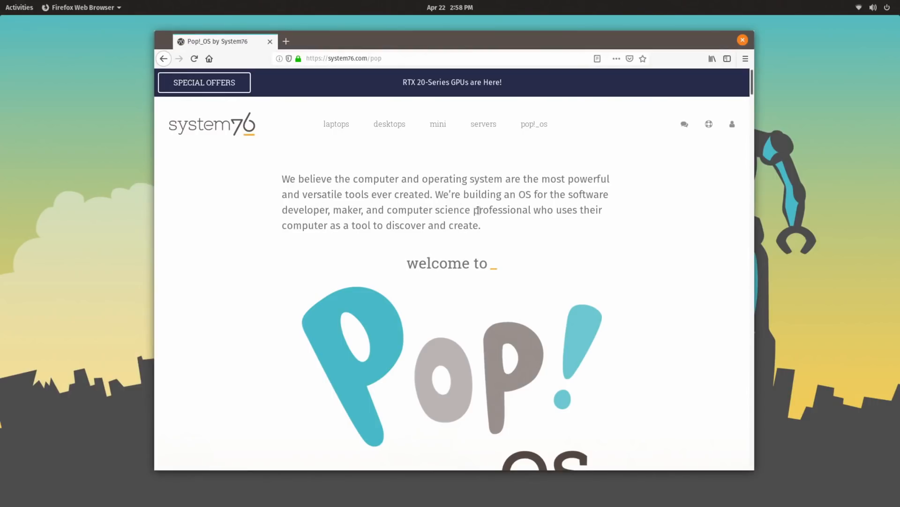
pyautogui.moveTo(524, 222)
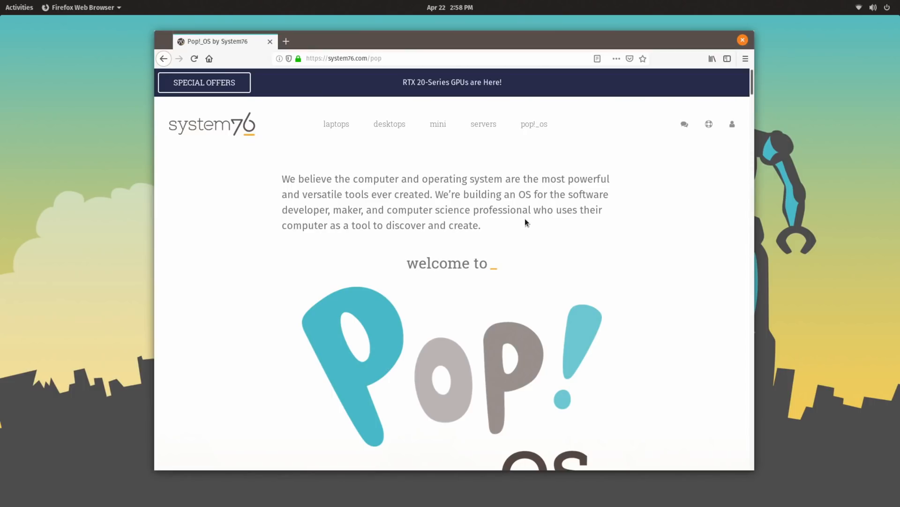
# Scroll the system76.com/pop page down to the DOWNLOAD button
pyautogui.scroll(-3)
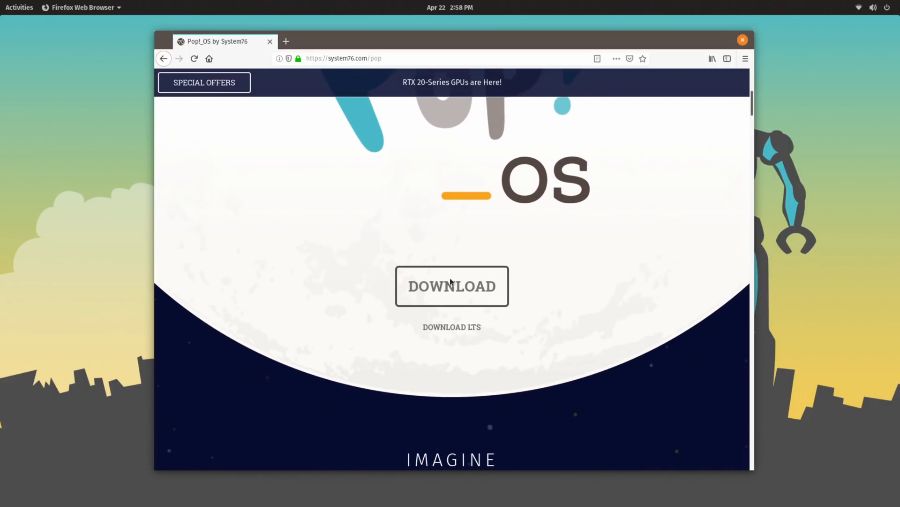
# Review the Download 19.04 popup's Intel/AMD and NVIDIA images, requirements and checksums
pyautogui.click(452, 286)
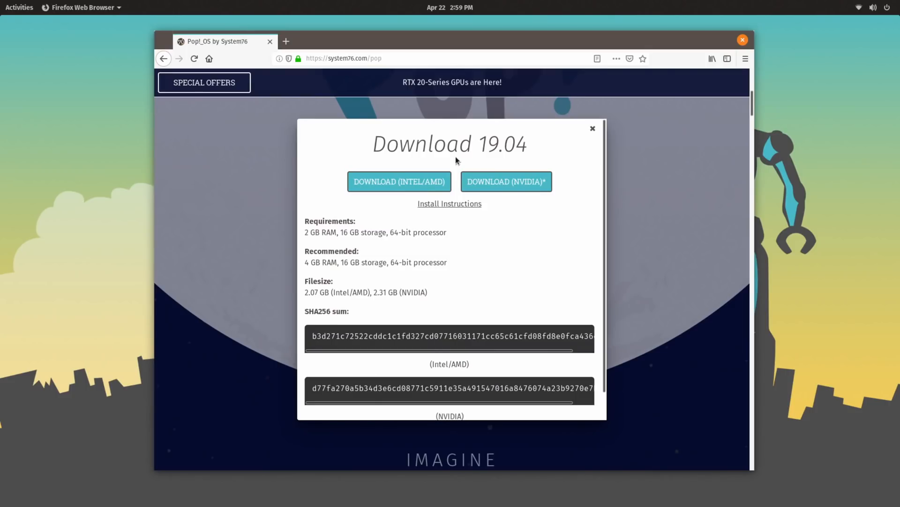
pyautogui.moveTo(457, 167)
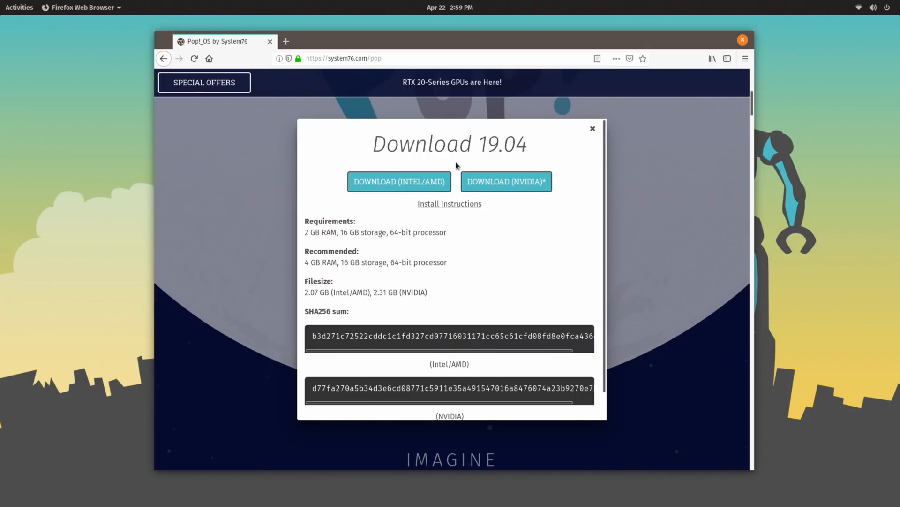
pyautogui.moveTo(399, 181)
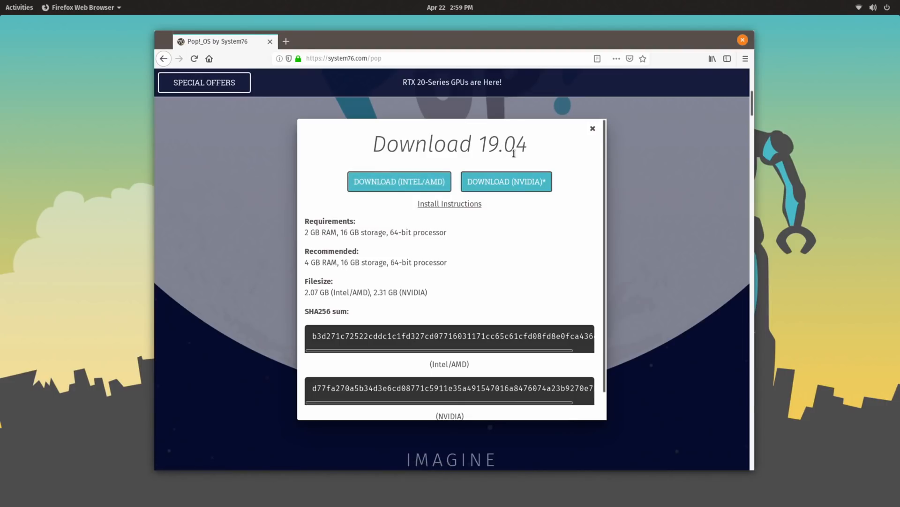
pyautogui.moveTo(506, 182)
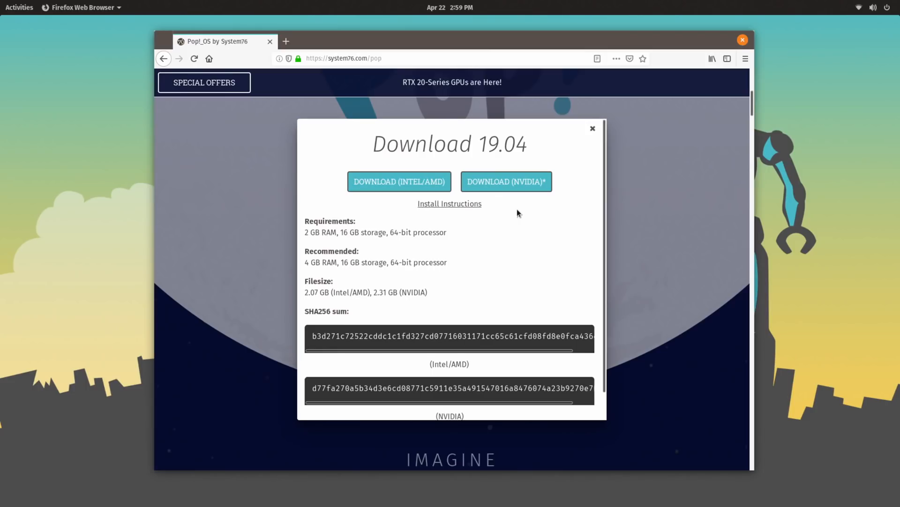
pyautogui.scroll(-3)
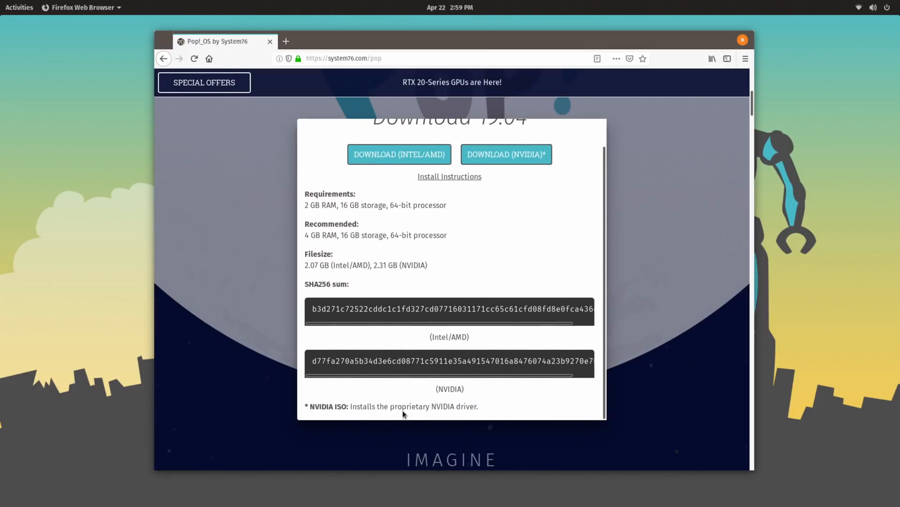
pyautogui.scroll(3)
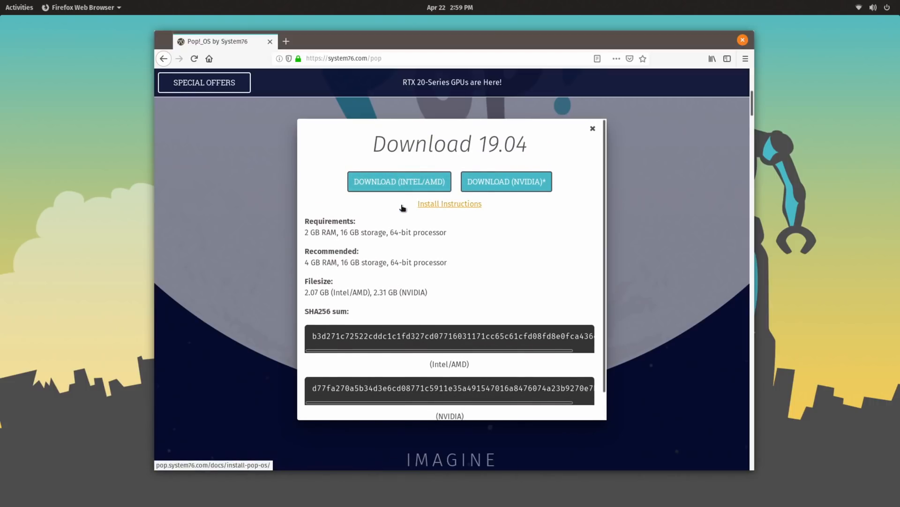
pyautogui.moveTo(522, 255)
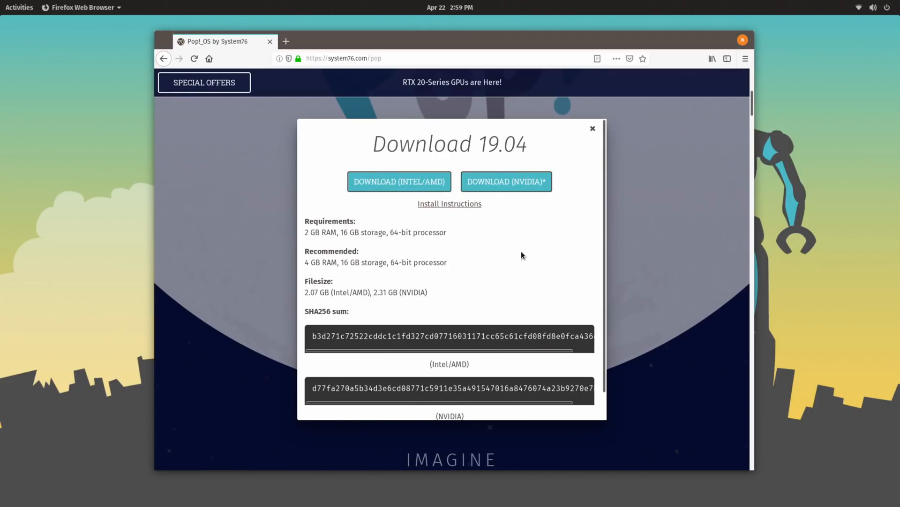
pyautogui.moveTo(532, 235)
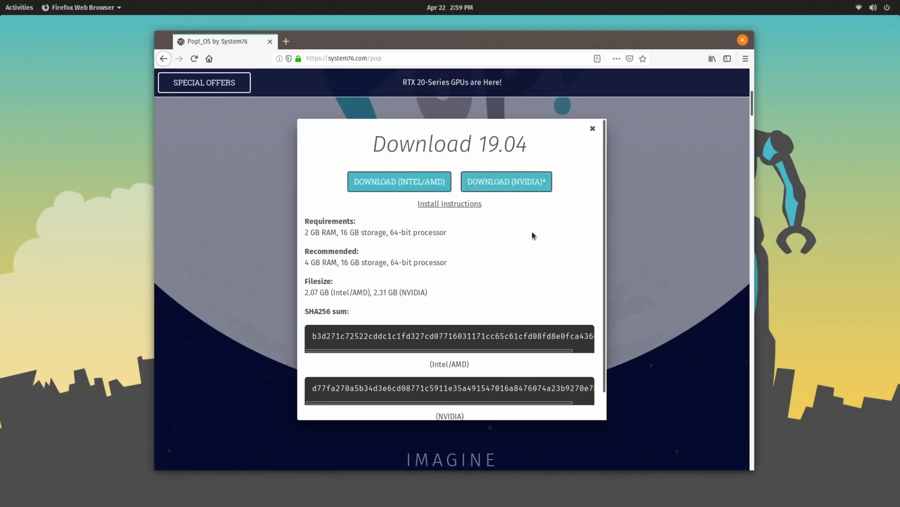
pyautogui.moveTo(449, 203)
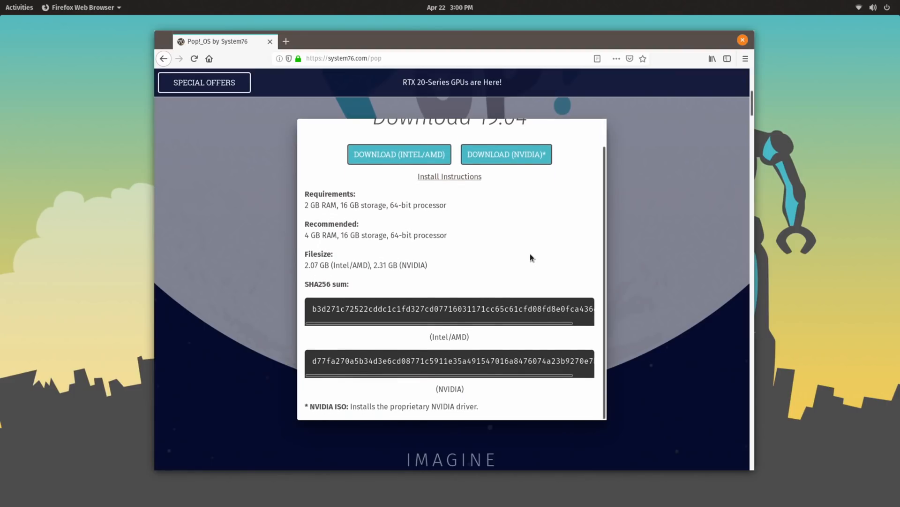
pyautogui.click(742, 40)
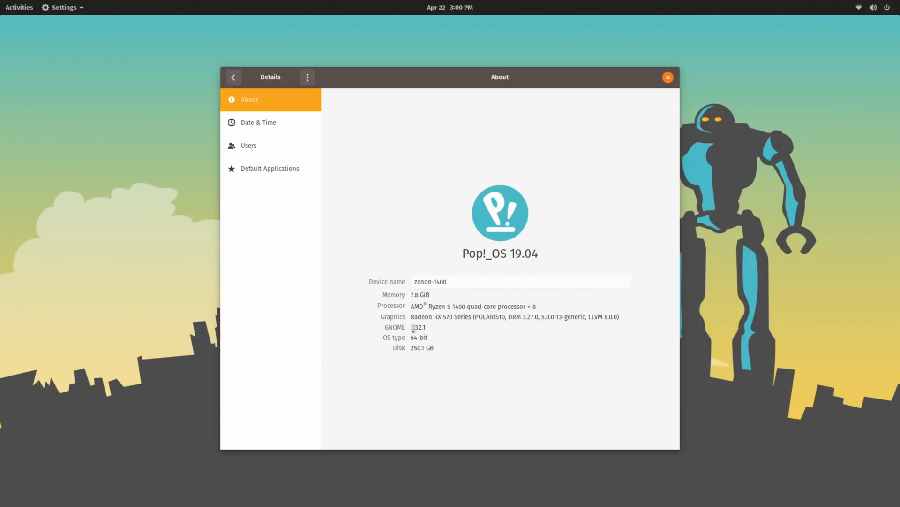
pyautogui.moveTo(445, 383)
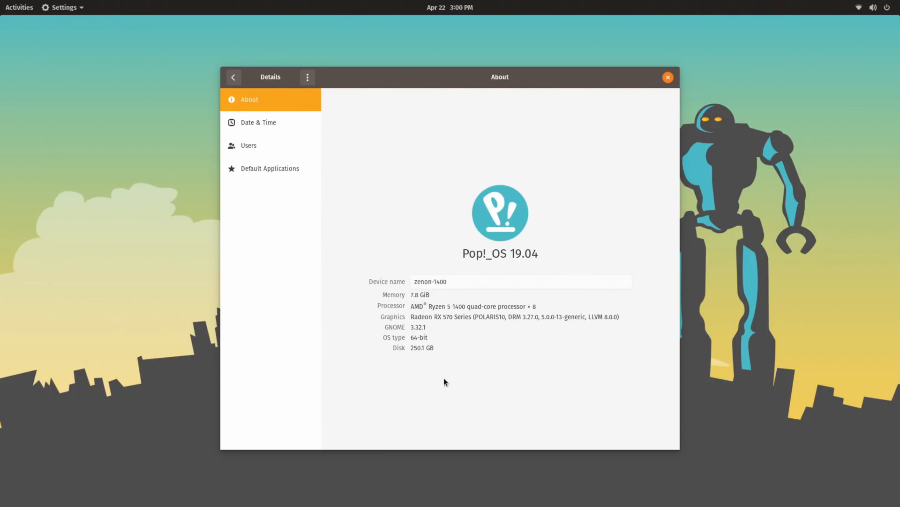
pyautogui.moveTo(507, 390)
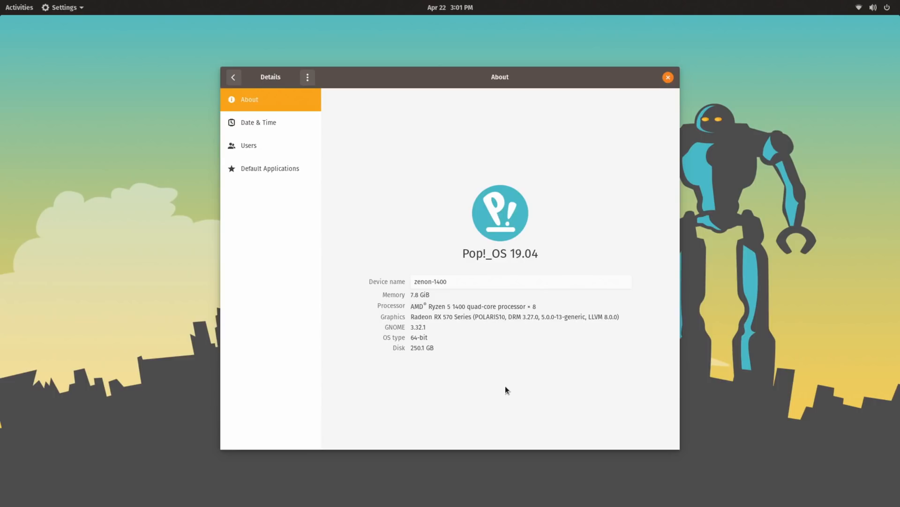
pyautogui.moveTo(409, 128)
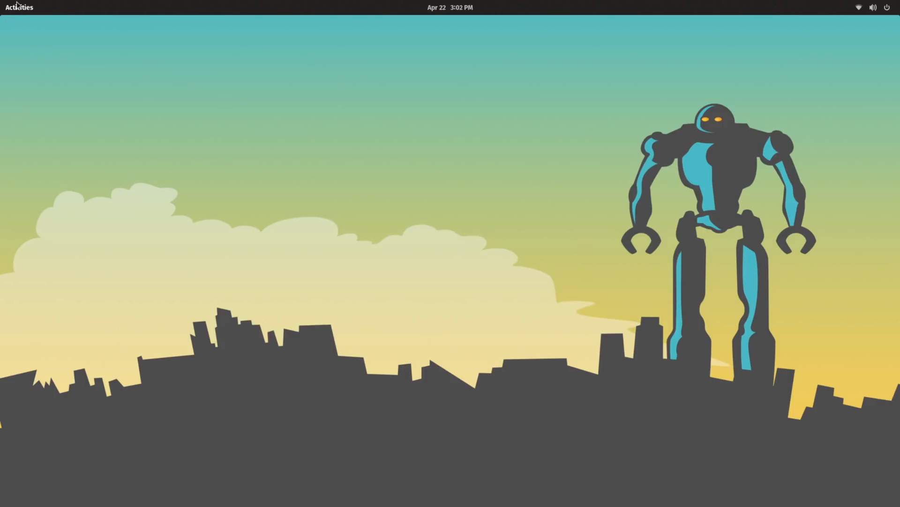
# Open Activities and show all installed applications from the dock
pyautogui.click(18, 7)
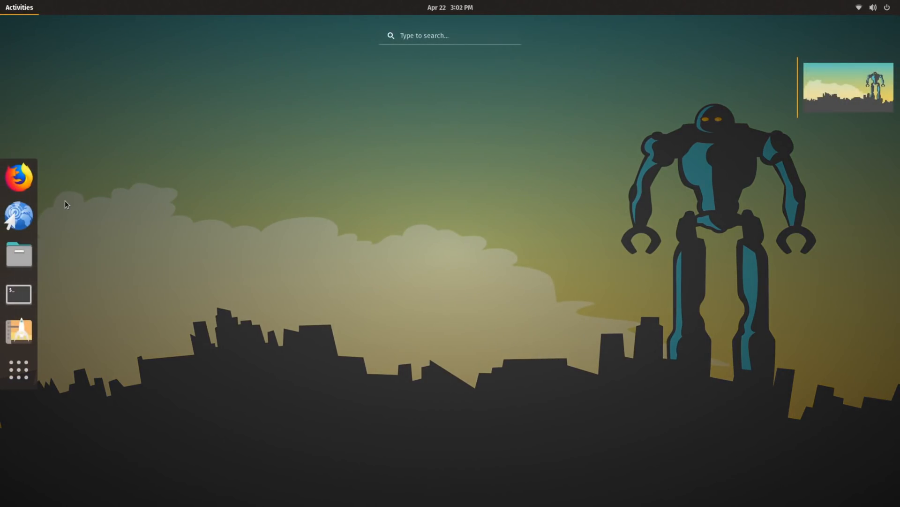
pyautogui.click(18, 370)
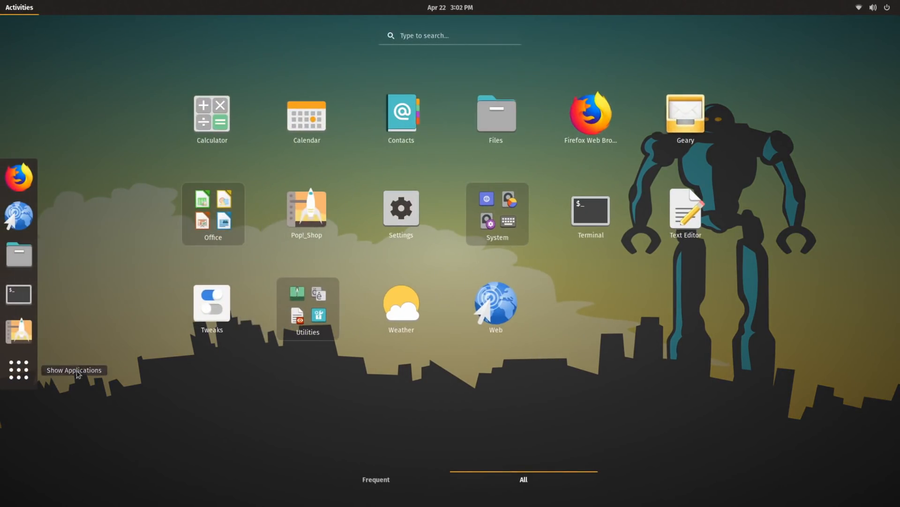
pyautogui.moveTo(583, 284)
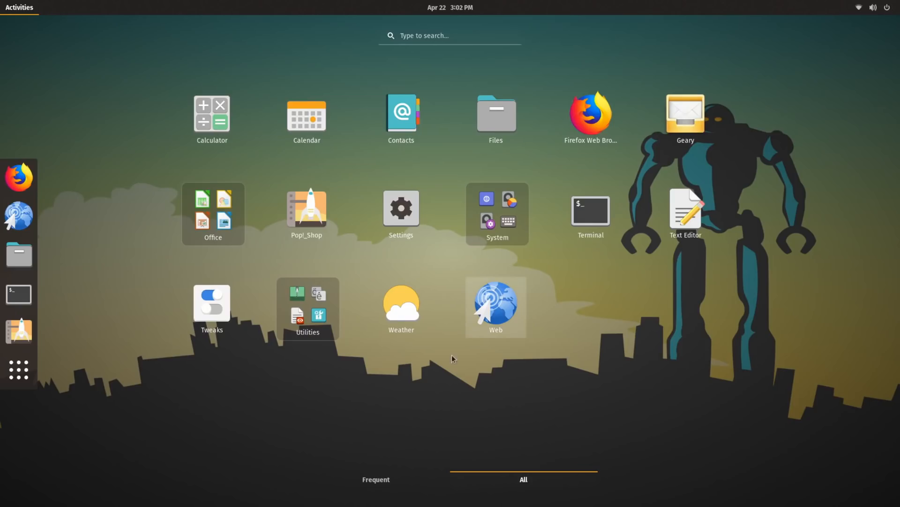
pyautogui.moveTo(212, 302)
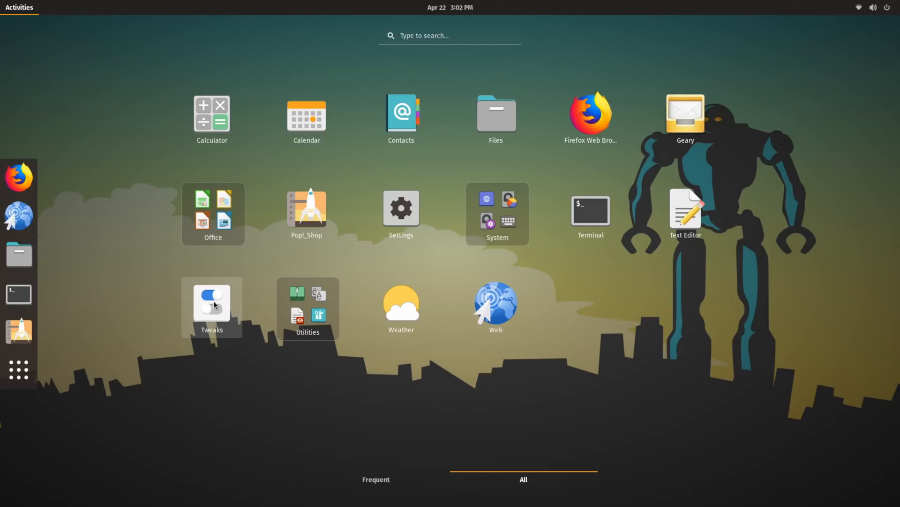
pyautogui.moveTo(271, 402)
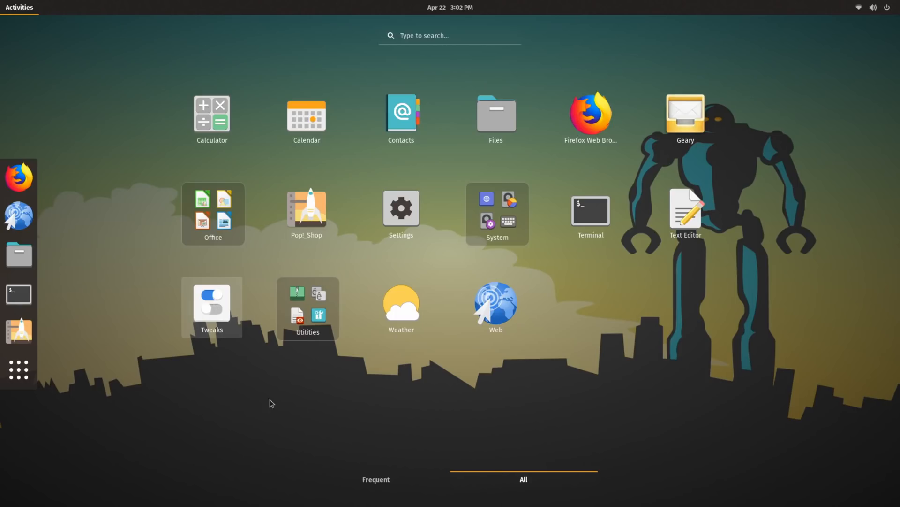
pyautogui.moveTo(496, 306)
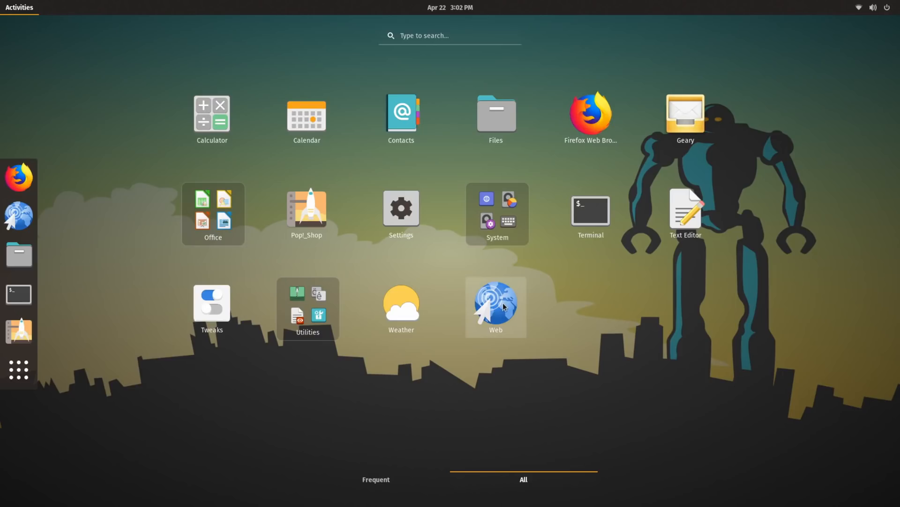
pyautogui.moveTo(608, 289)
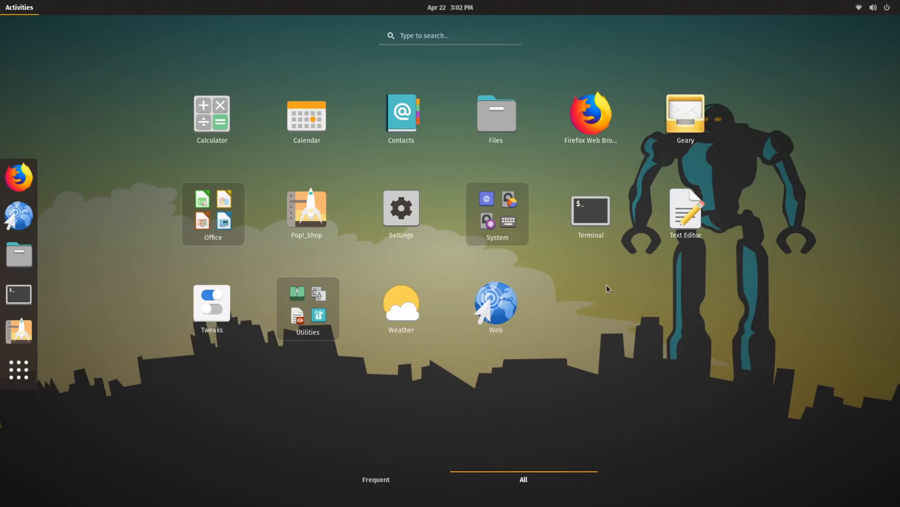
pyautogui.moveTo(673, 303)
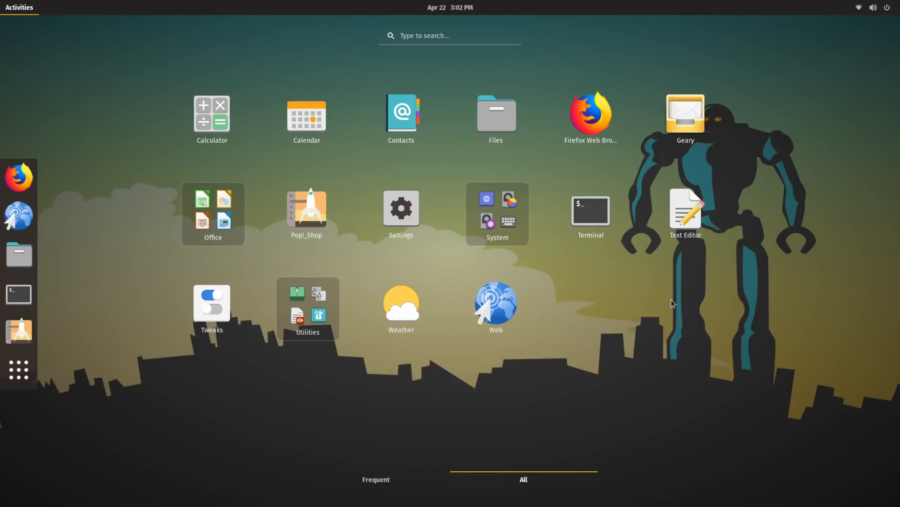
pyautogui.moveTo(455, 172)
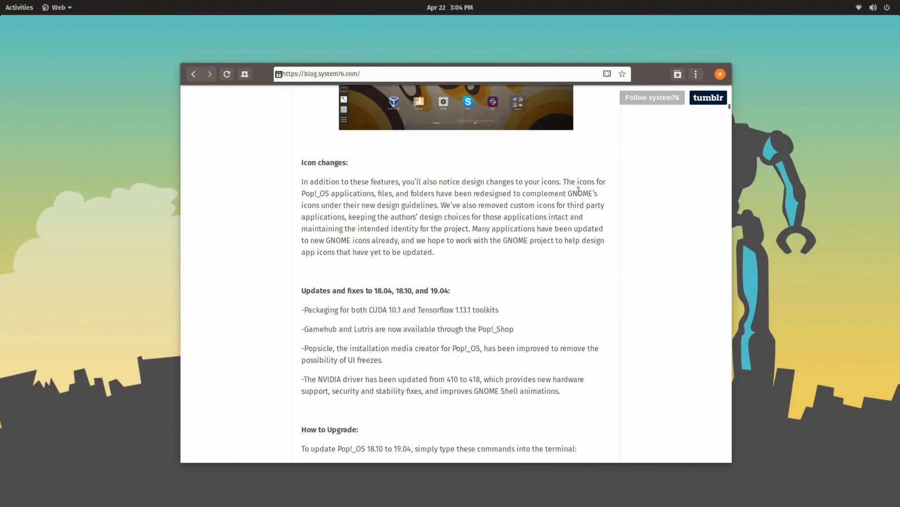
pyautogui.moveTo(410, 207)
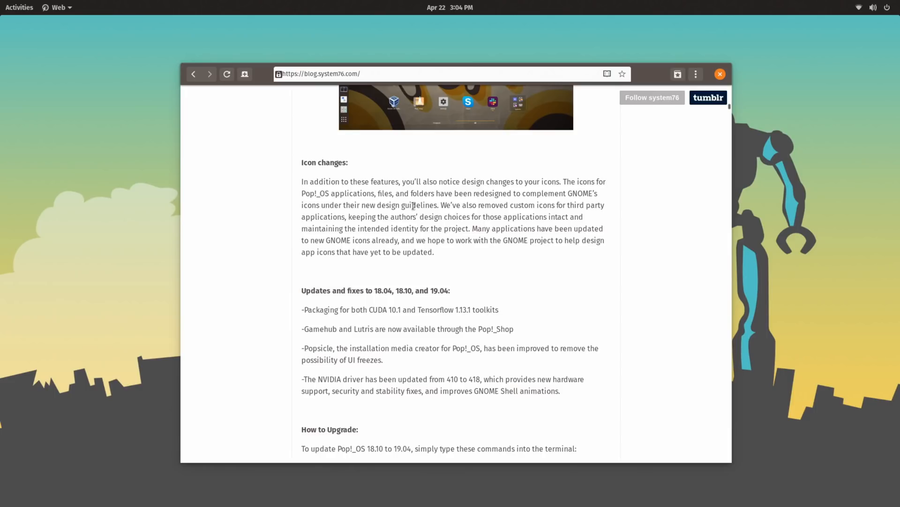
pyautogui.moveTo(368, 219)
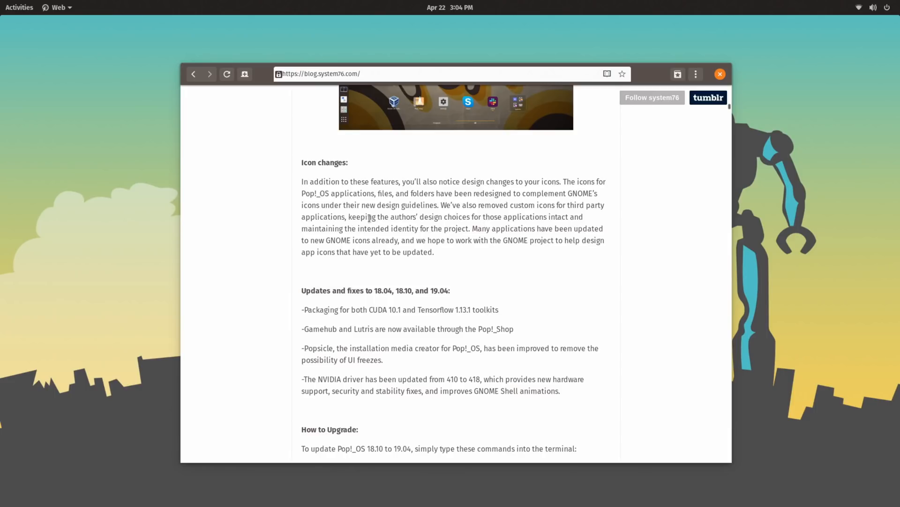
pyautogui.moveTo(542, 278)
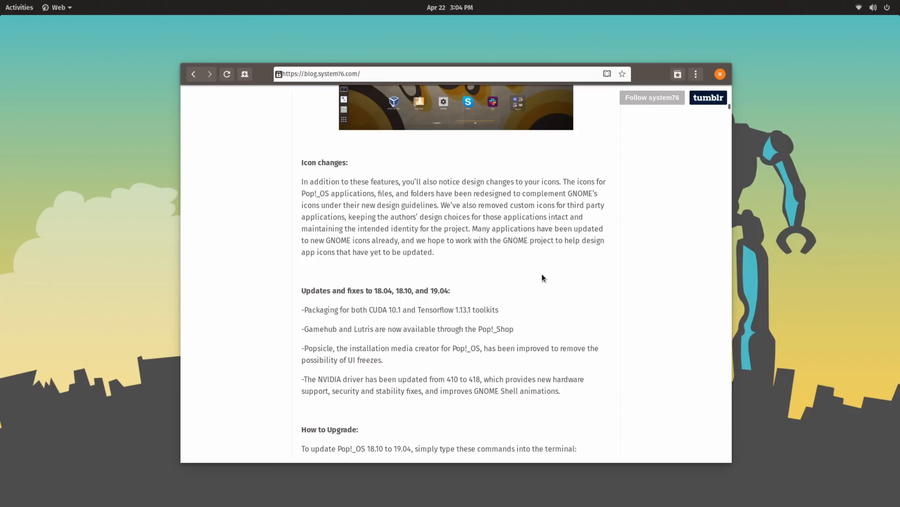
pyautogui.moveTo(548, 271)
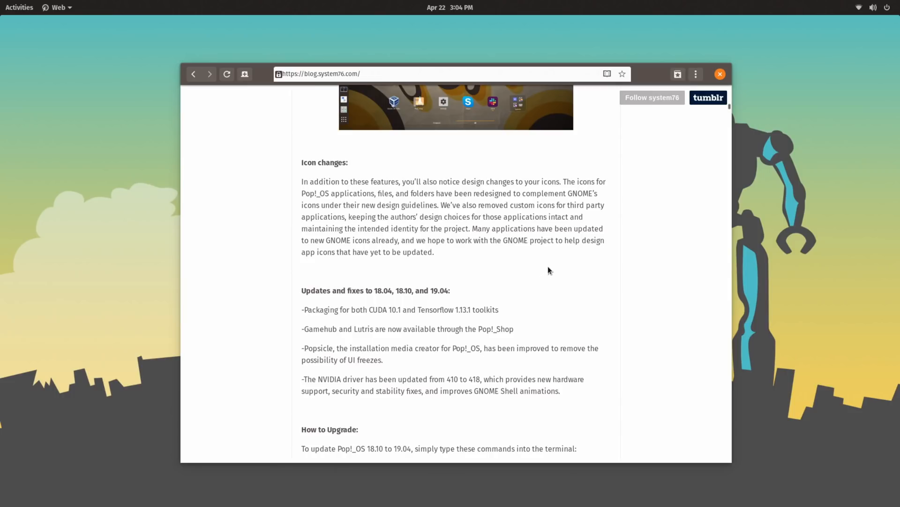
pyautogui.moveTo(550, 267)
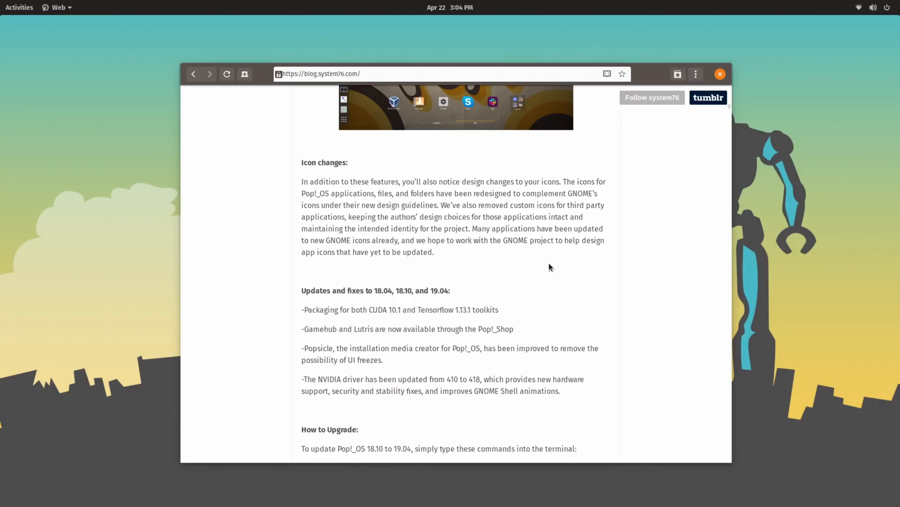
pyautogui.moveTo(569, 266)
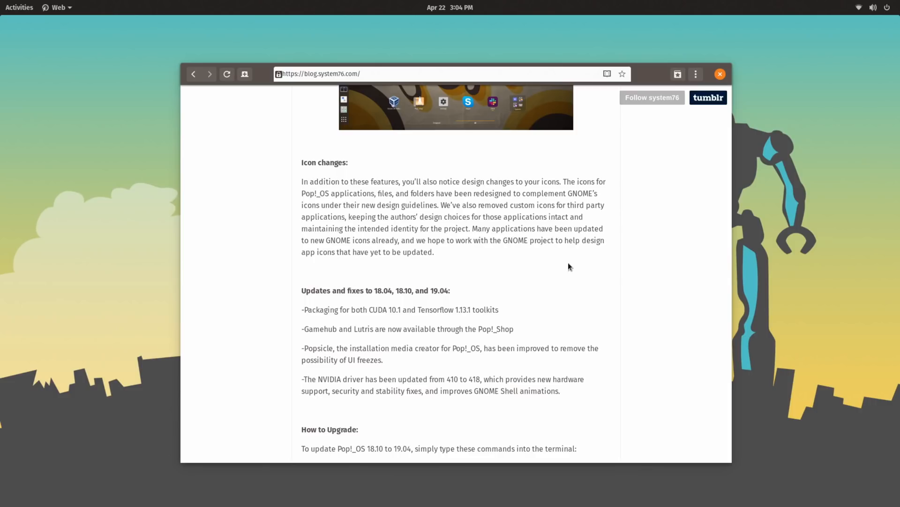
pyautogui.moveTo(532, 264)
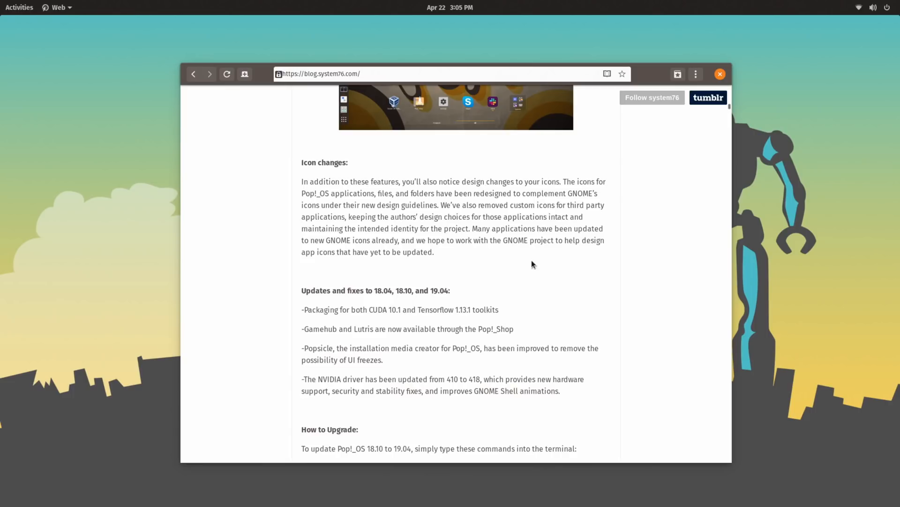
pyautogui.click(888, 7)
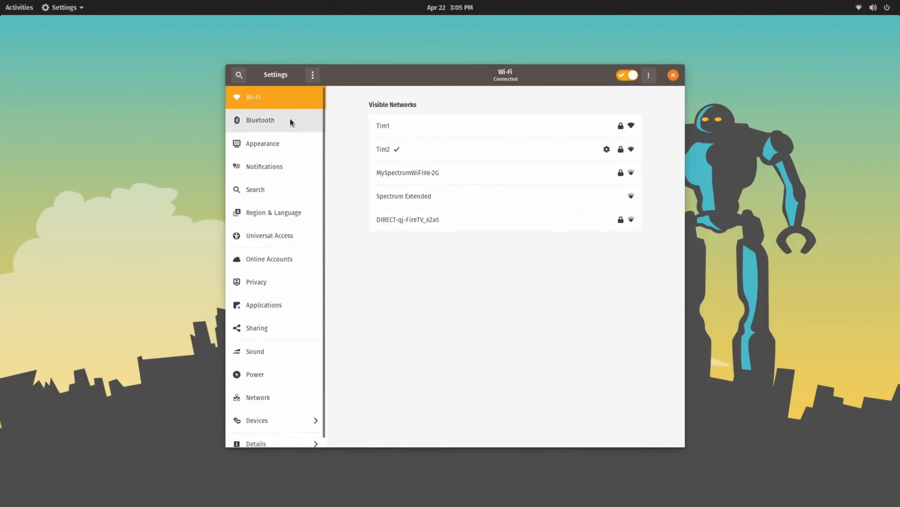
pyautogui.moveTo(277, 146)
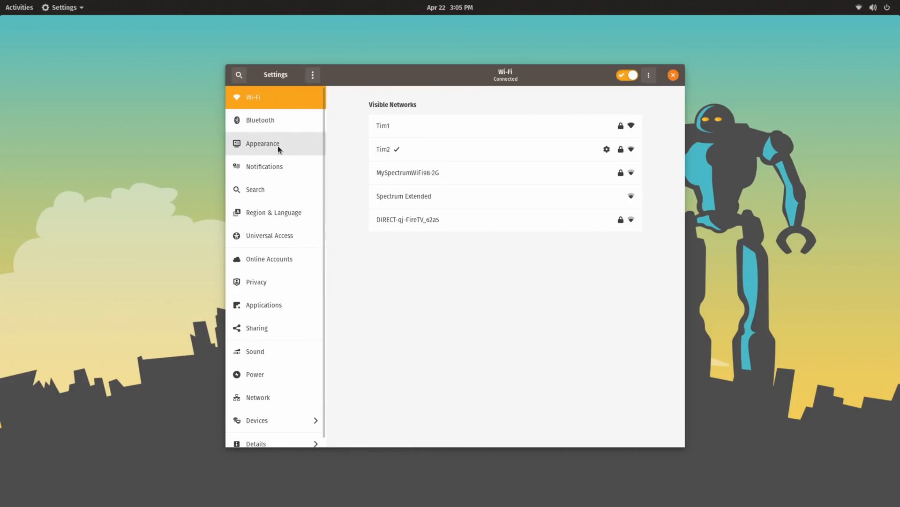
# In Appearance, switch Dark Mode on and off, then Slim Mode on and off
pyautogui.click(263, 143)
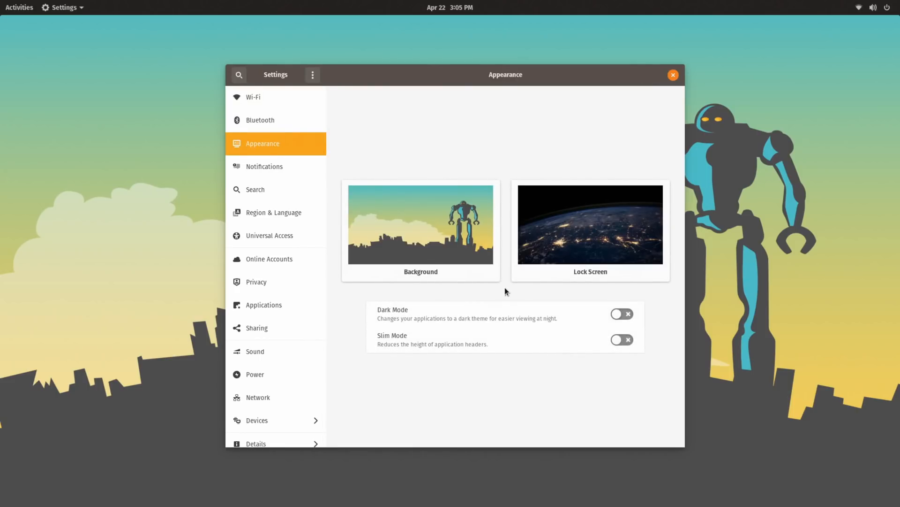
pyautogui.moveTo(550, 351)
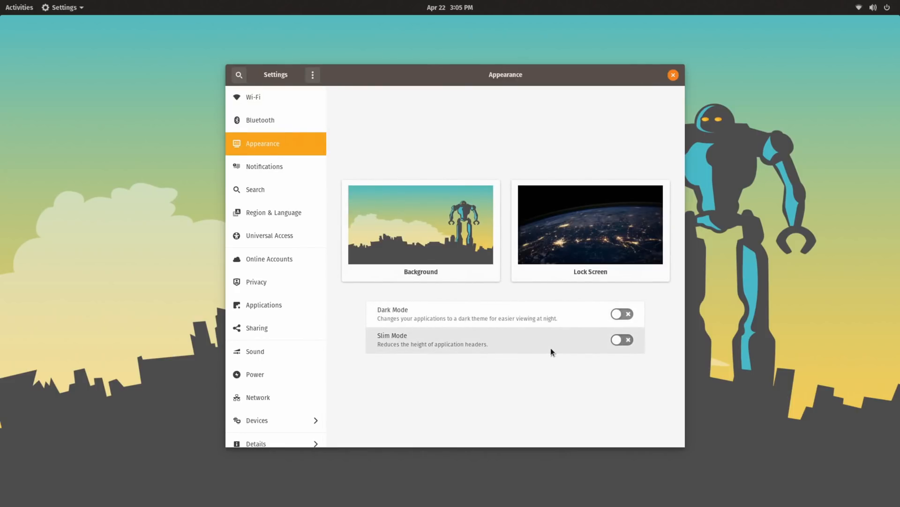
pyautogui.click(622, 313)
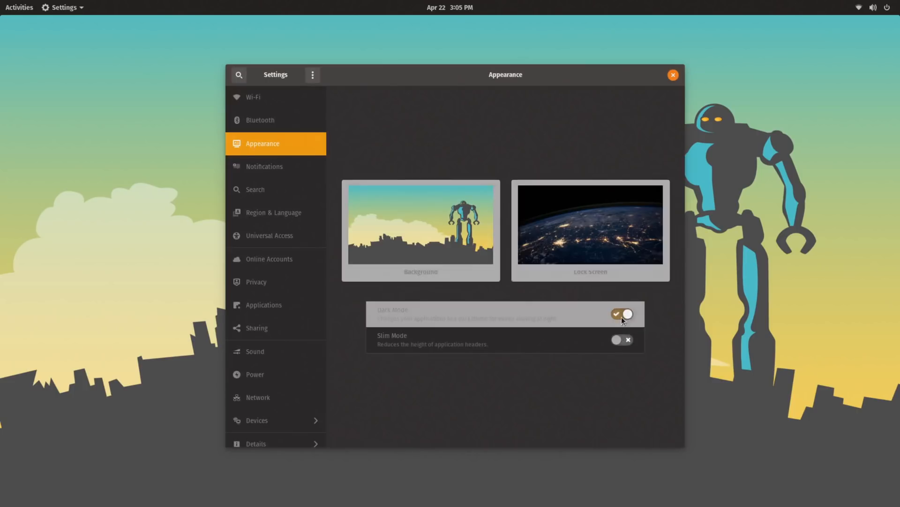
pyautogui.click(622, 314)
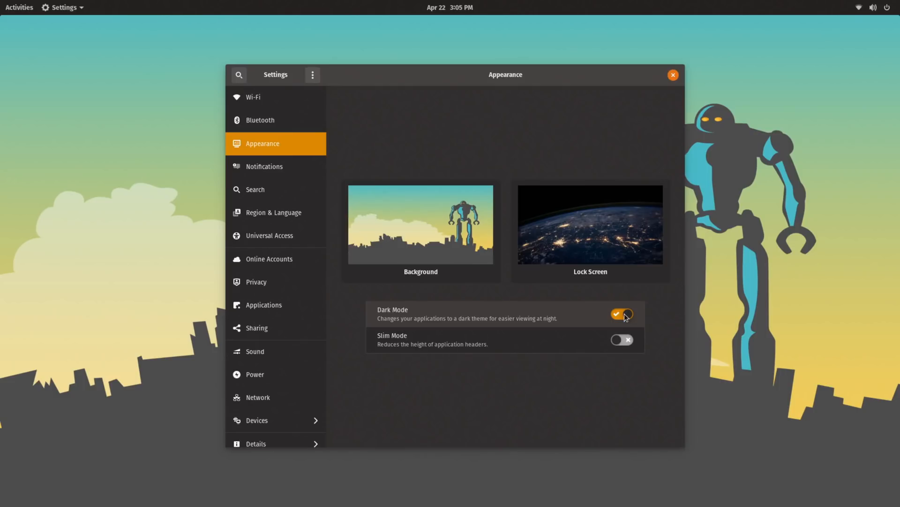
pyautogui.click(622, 314)
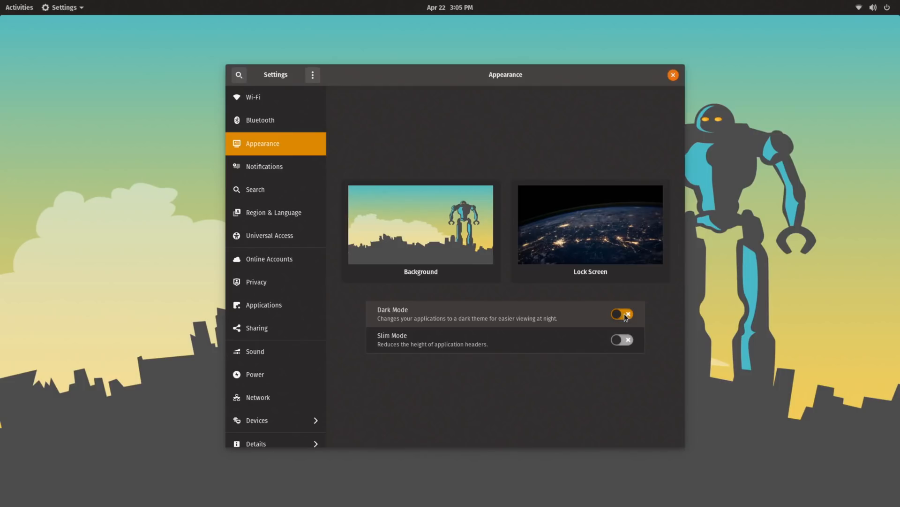
pyautogui.click(620, 335)
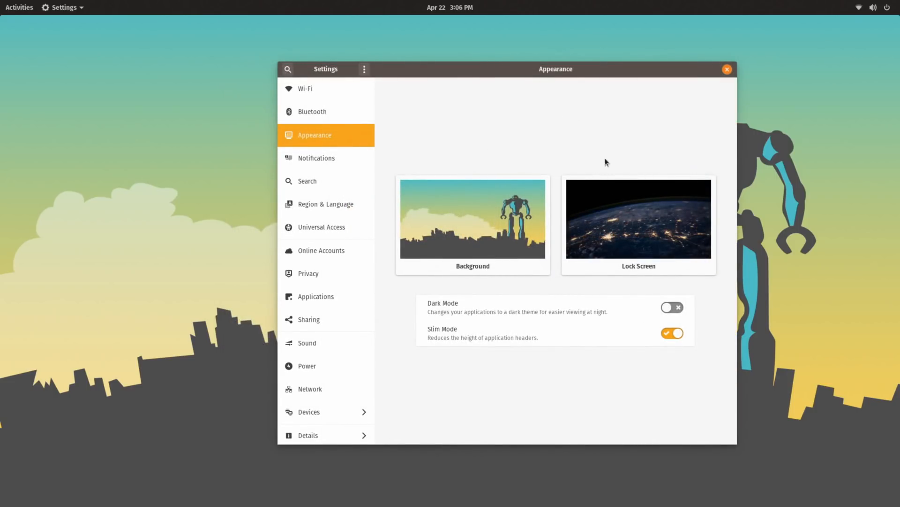
pyautogui.click(672, 307)
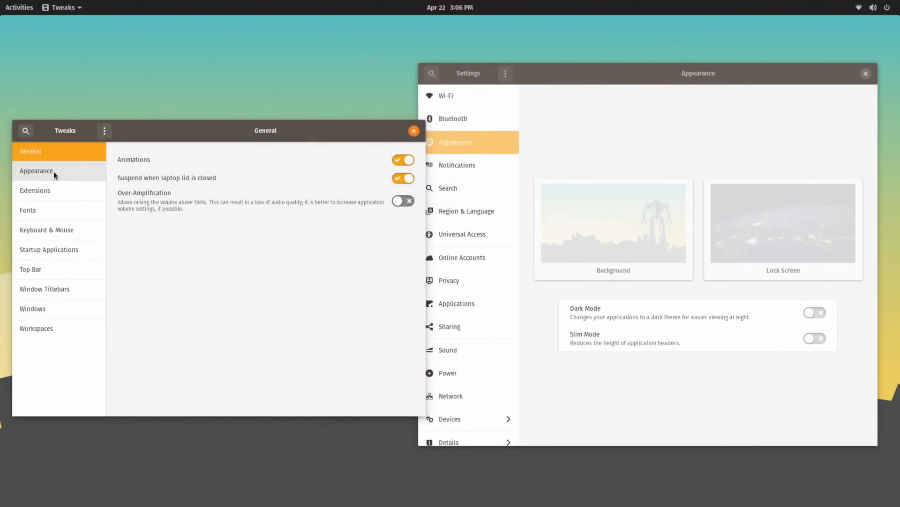
pyautogui.click(36, 171)
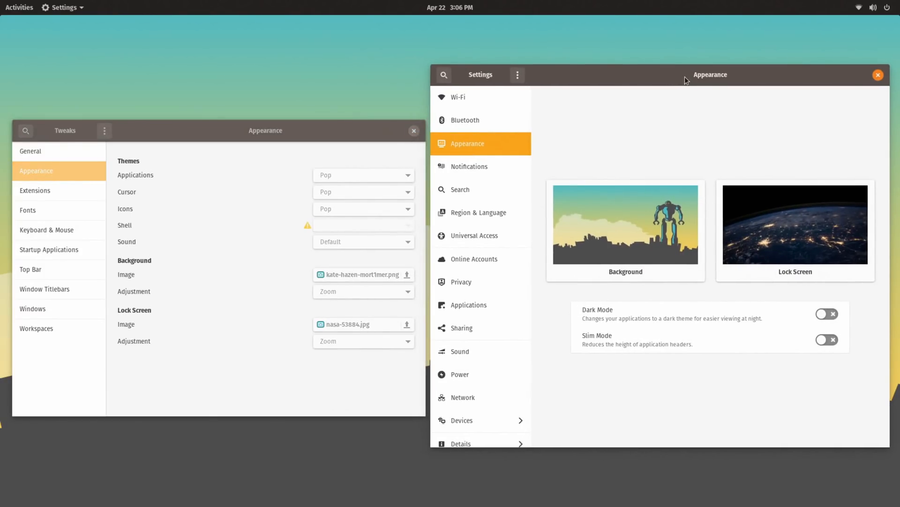
pyautogui.moveTo(808, 296)
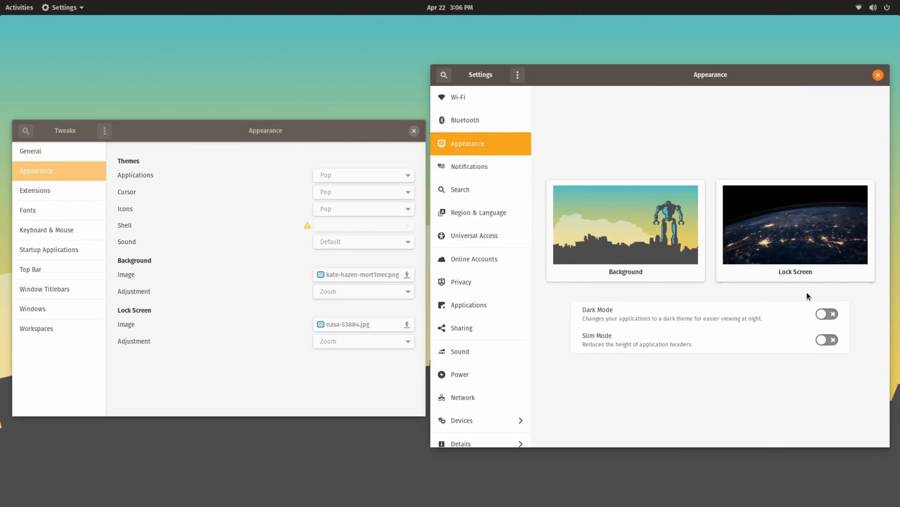
pyautogui.click(827, 314)
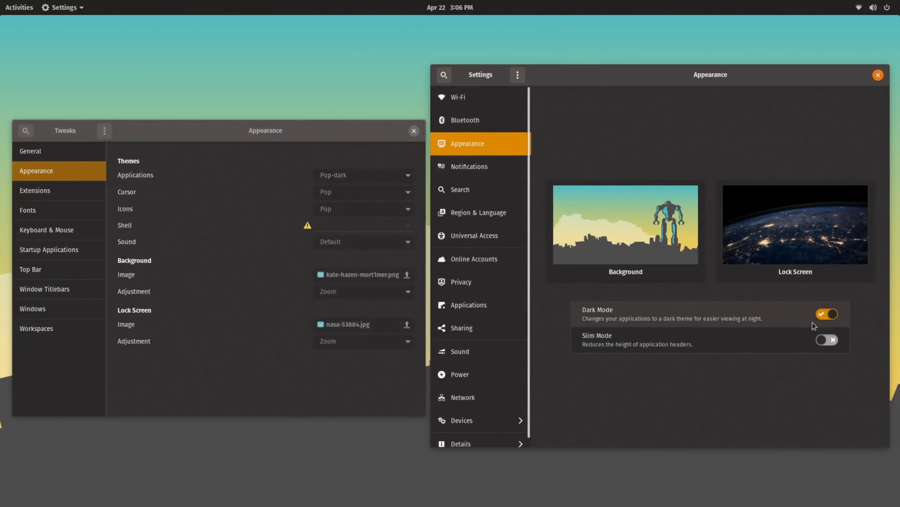
pyautogui.click(826, 338)
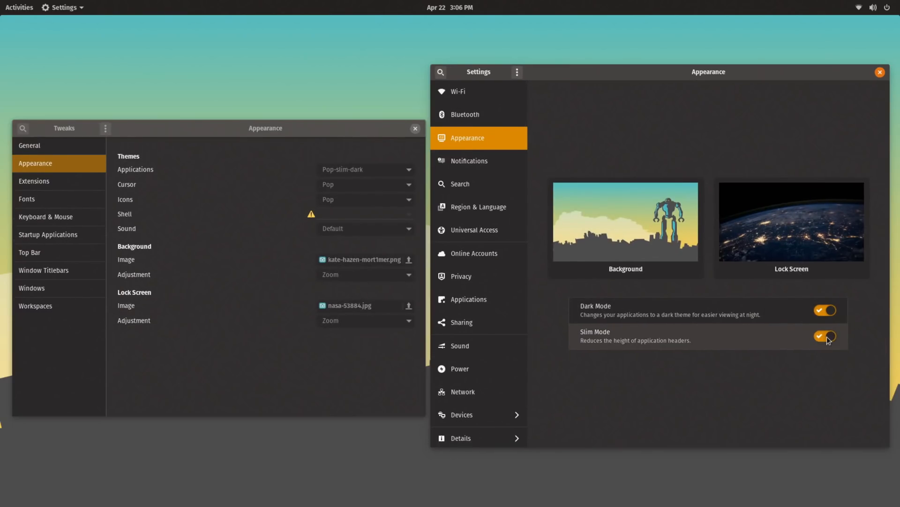
pyautogui.click(826, 336)
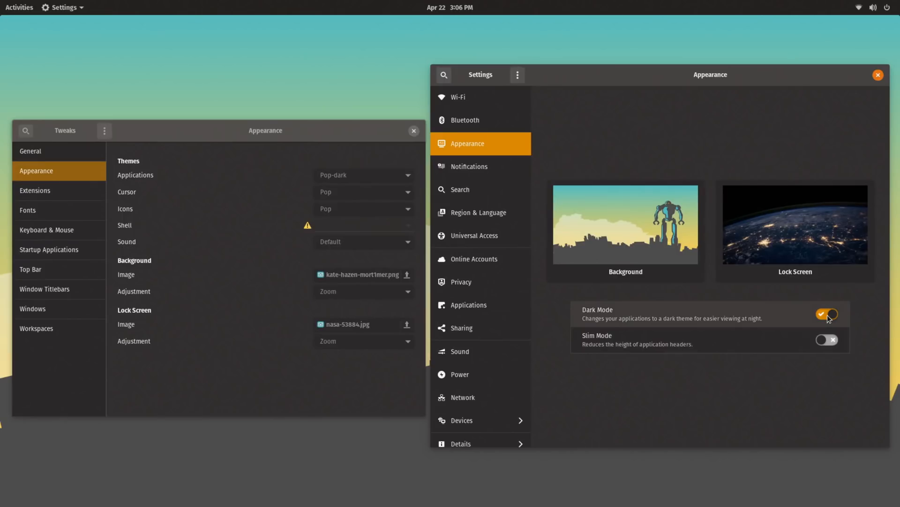
pyautogui.click(826, 314)
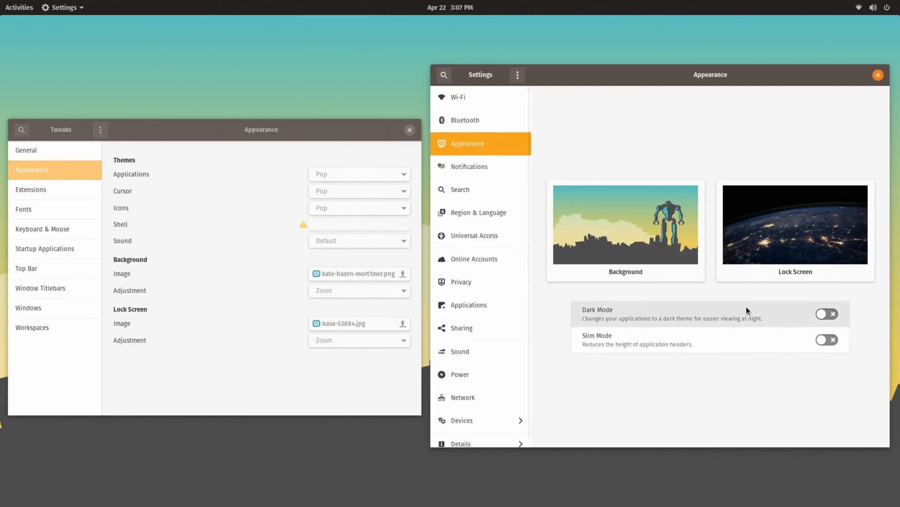
pyautogui.moveTo(741, 315)
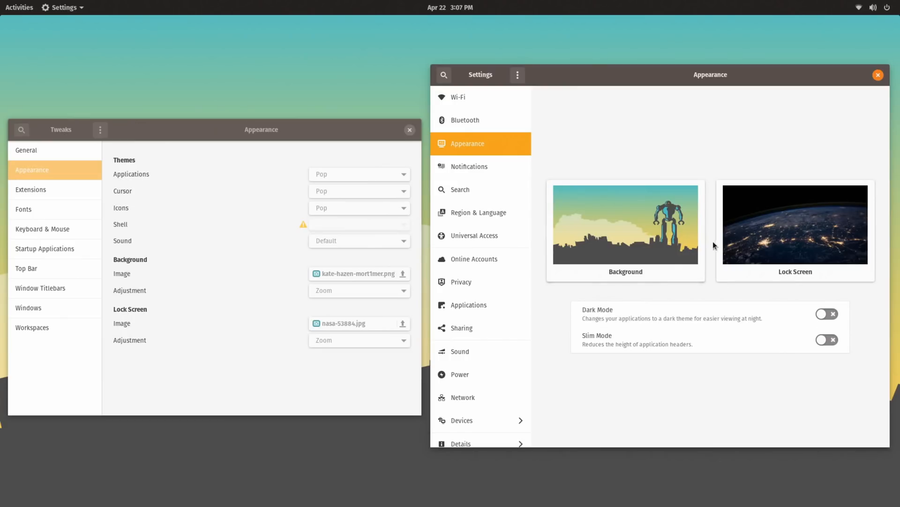
pyautogui.moveTo(701, 118)
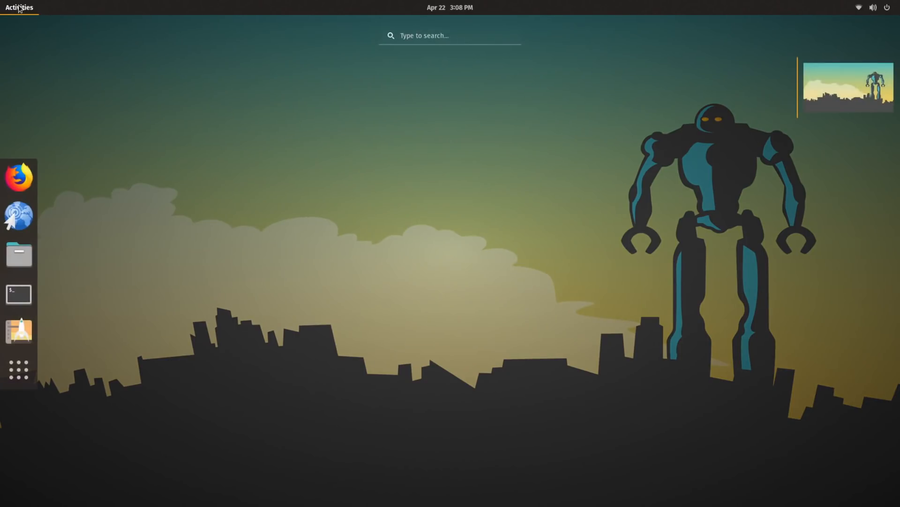
pyautogui.moveTo(52, 305)
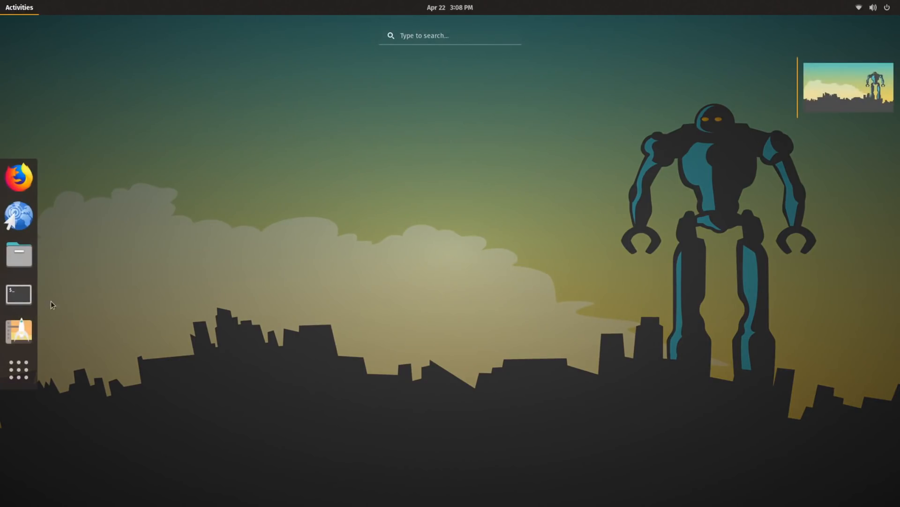
# Launch Terminal from the dock and move its window toward the screen centre
pyautogui.click(19, 294)
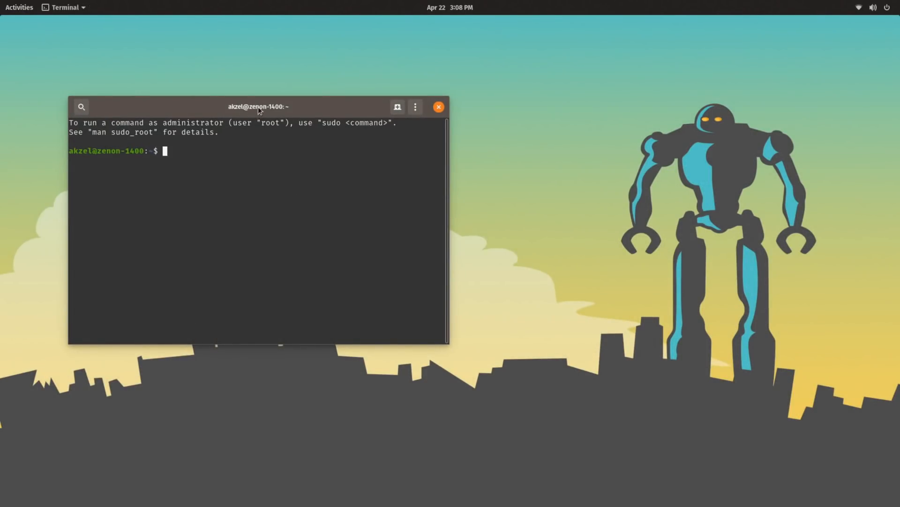
pyautogui.moveTo(259, 107); pyautogui.dragTo(356, 134)
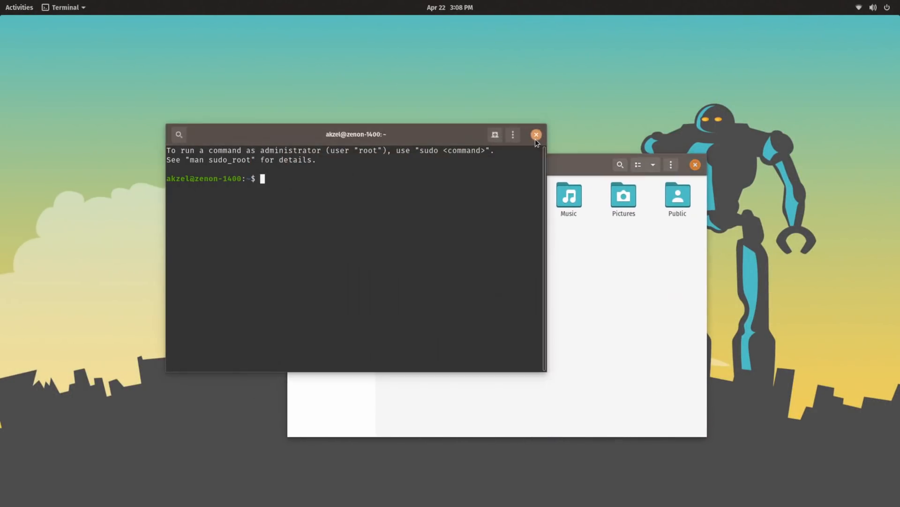
# Close the terminal and resize the Files home folder window from its corner
pyautogui.click(536, 135)
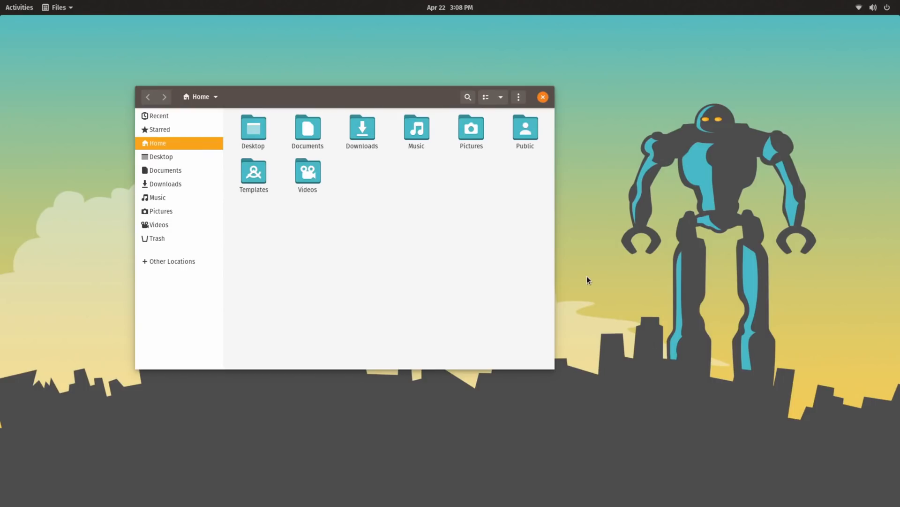
pyautogui.moveTo(551, 372)
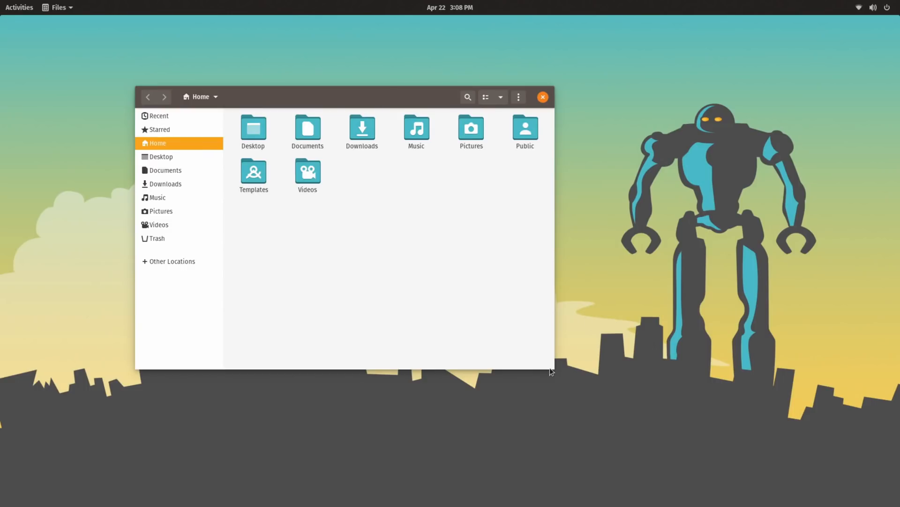
pyautogui.moveTo(550, 368); pyautogui.dragTo(567, 359)
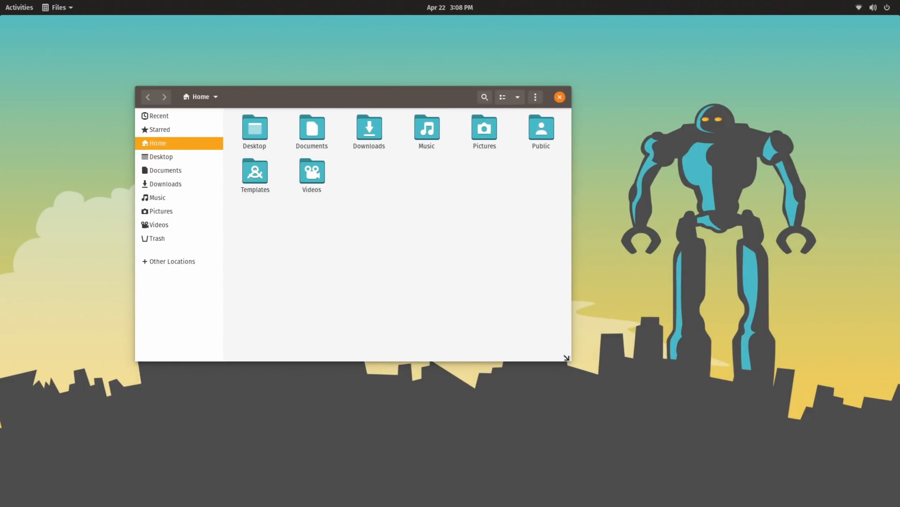
pyautogui.moveTo(567, 358); pyautogui.dragTo(558, 389)
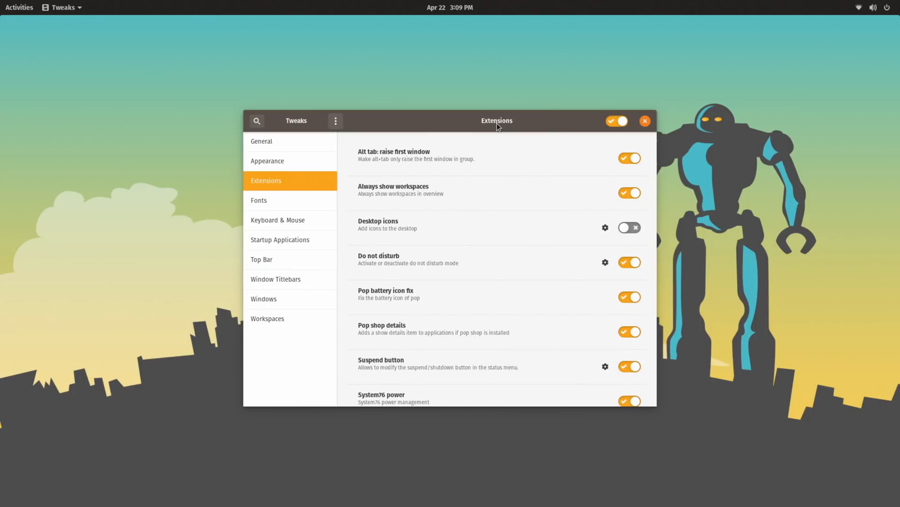
pyautogui.moveTo(390, 228)
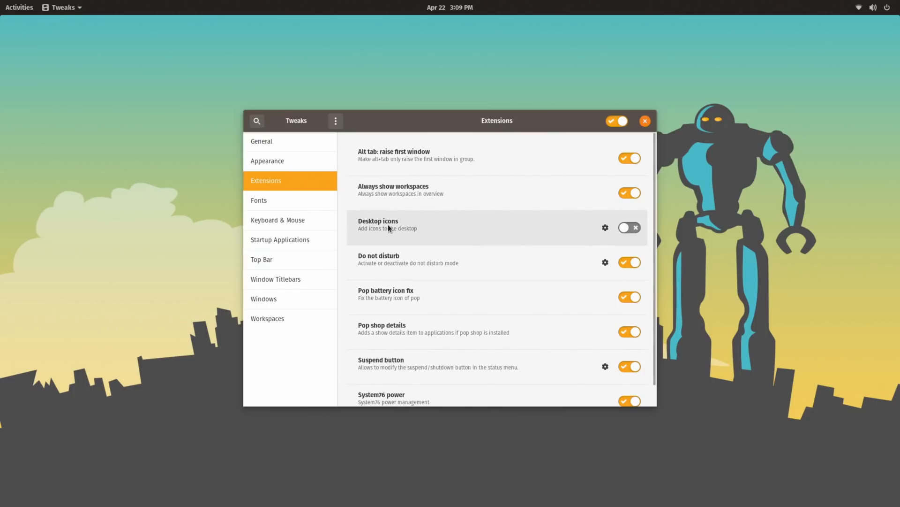
pyautogui.moveTo(573, 228)
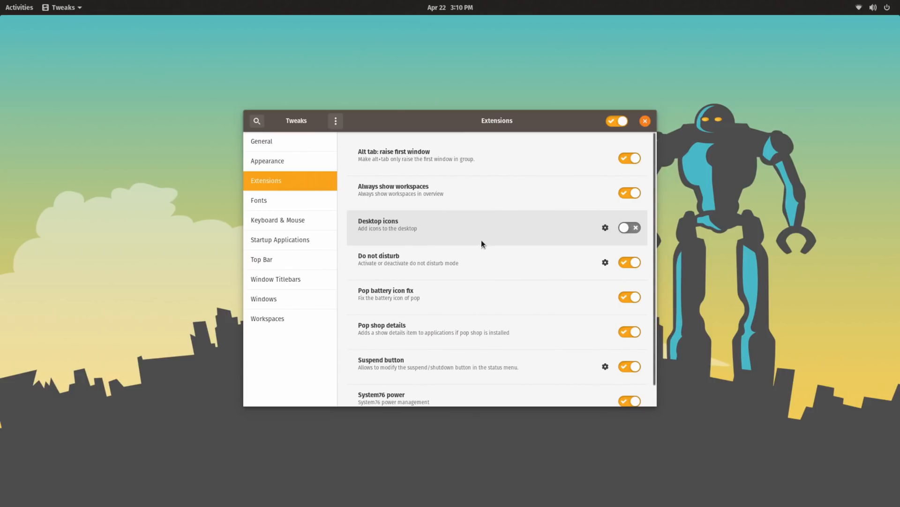
pyautogui.rightClick(161, 105)
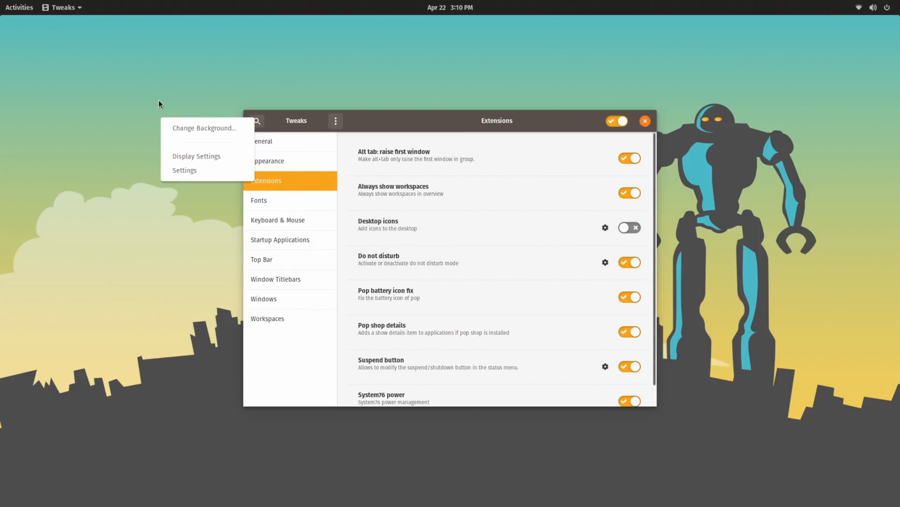
pyautogui.click(181, 176)
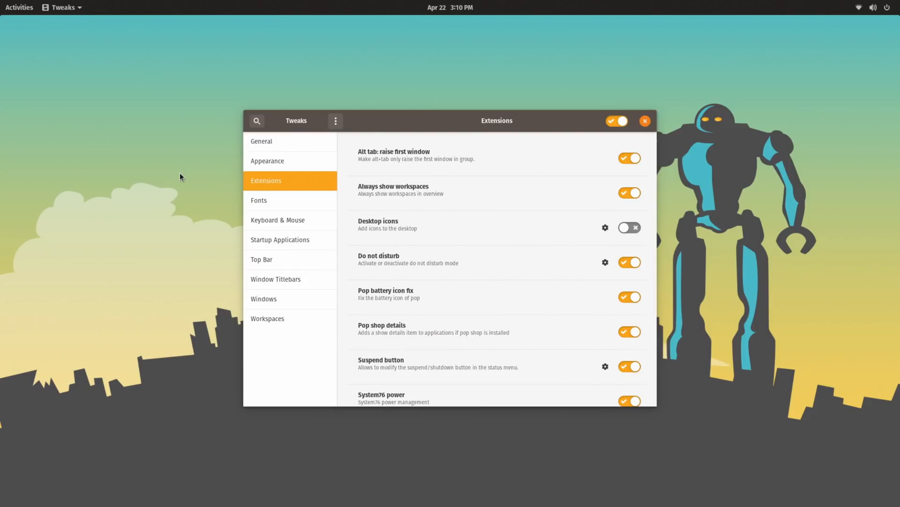
pyautogui.moveTo(247, 92)
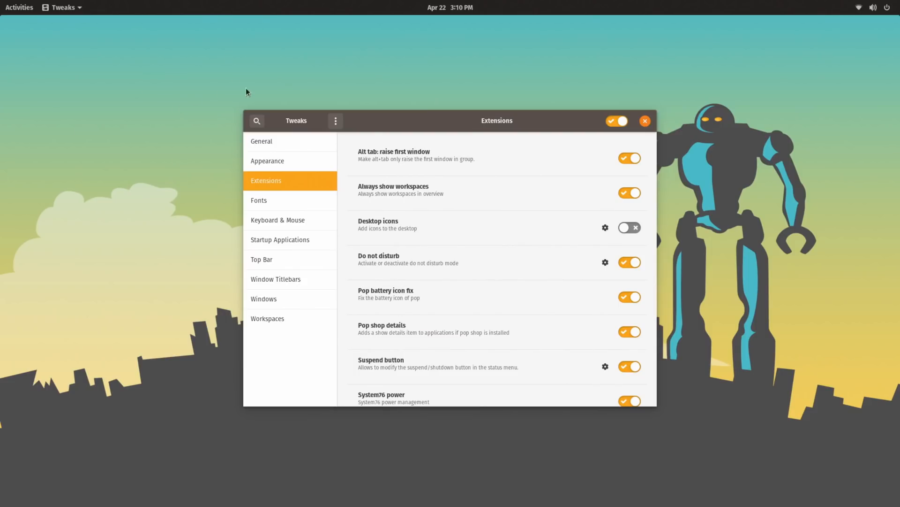
pyautogui.moveTo(369, 77)
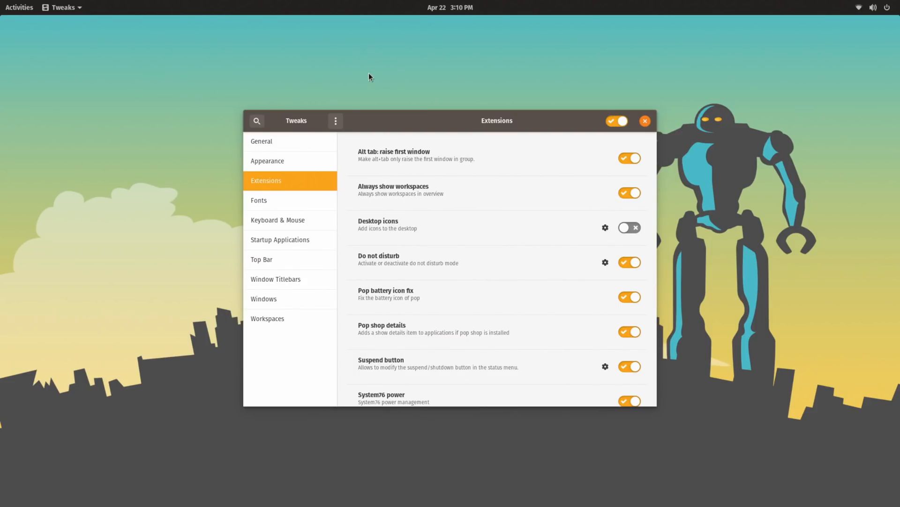
pyautogui.moveTo(414, 70)
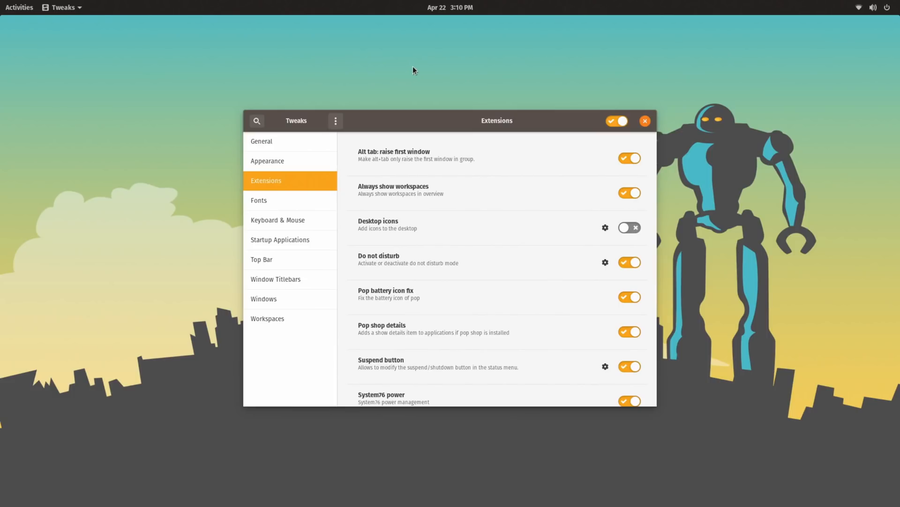
pyautogui.moveTo(731, 258)
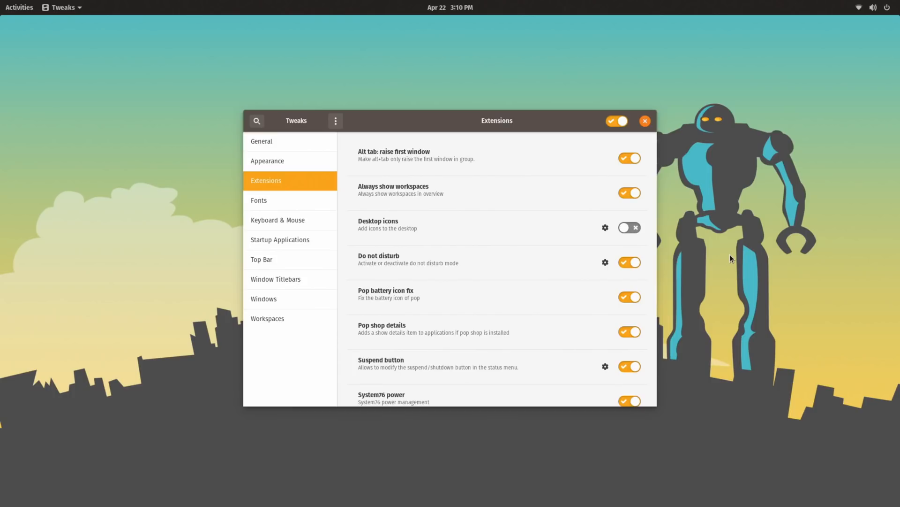
pyautogui.moveTo(402, 261)
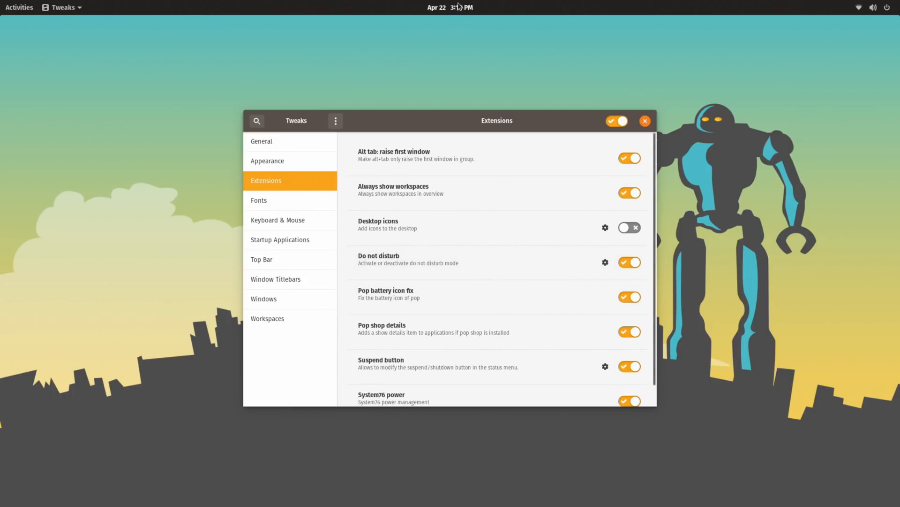
pyautogui.click(450, 7)
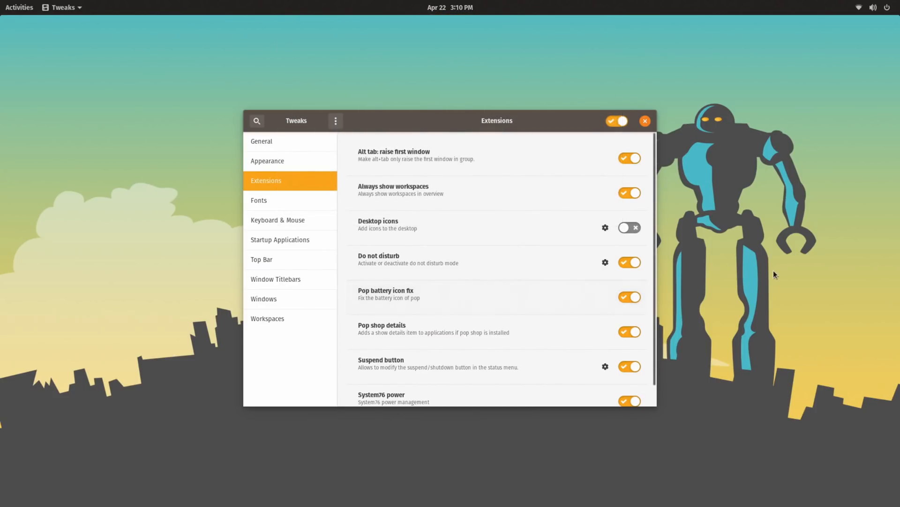
pyautogui.click(892, 8)
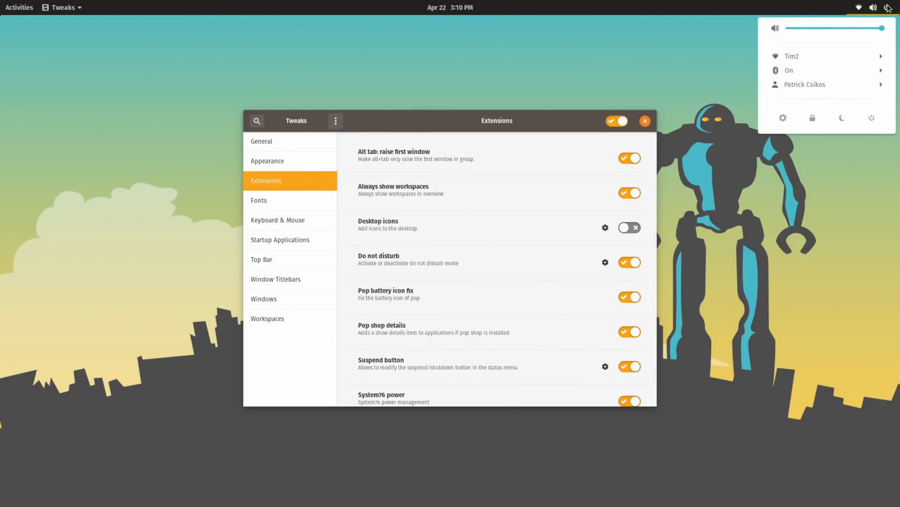
pyautogui.click(716, 243)
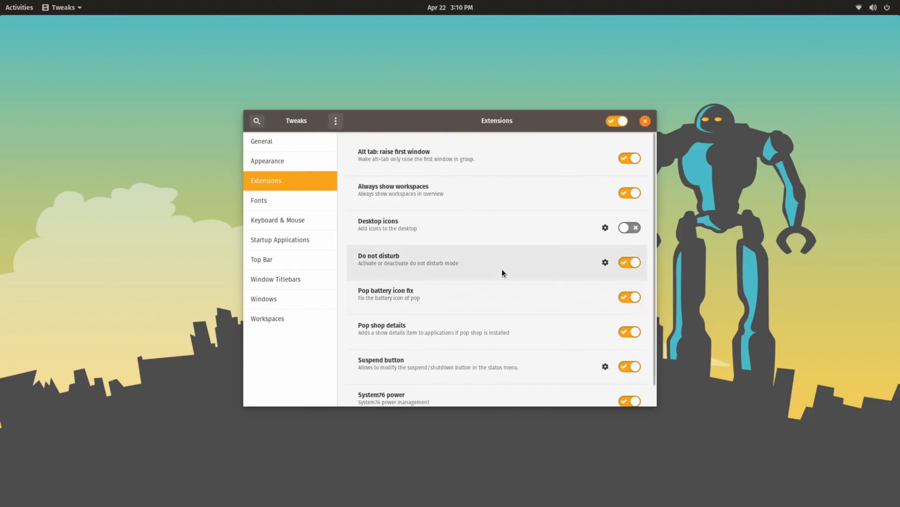
pyautogui.scroll(-3)
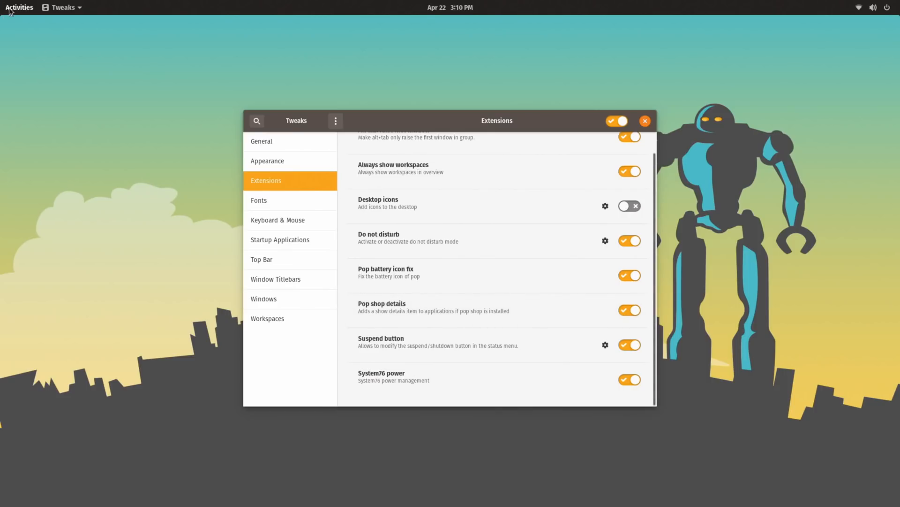
# Open the Activities overview, then right-click inside it
pyautogui.click(18, 8)
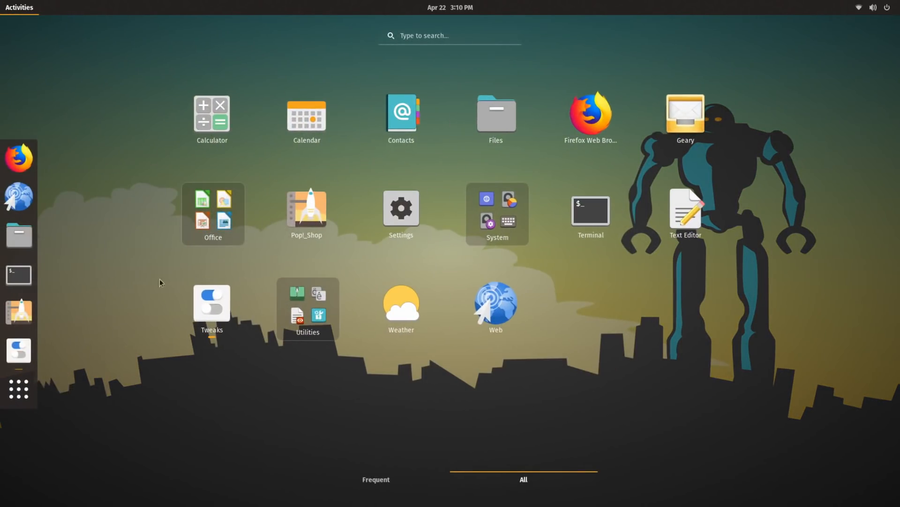
pyautogui.rightClick(495, 303)
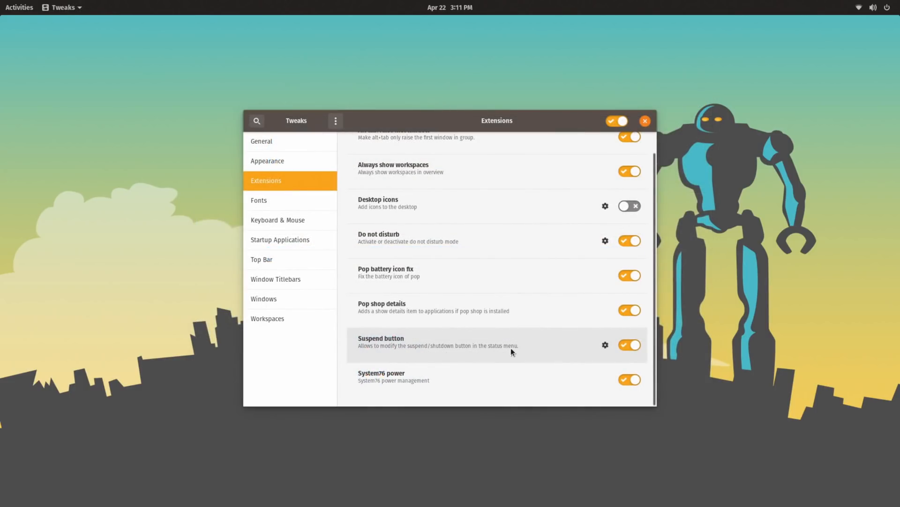
# Check the suspend option in the system menu, then go to Tweaks' Appearance page
pyautogui.click(886, 7)
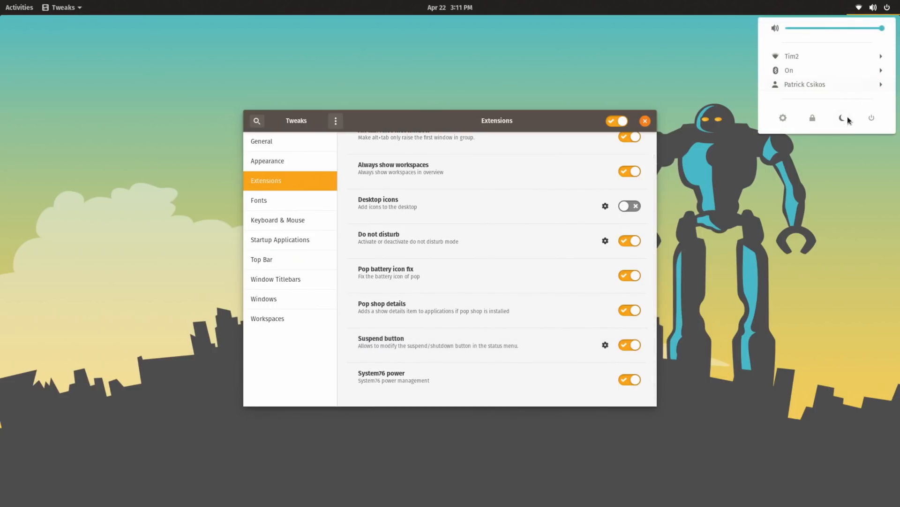
pyautogui.moveTo(799, 117)
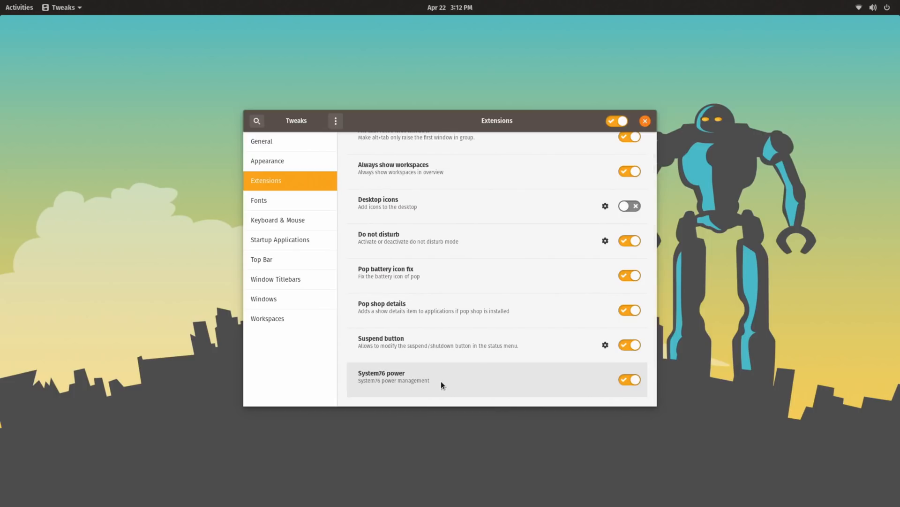
pyautogui.click(267, 161)
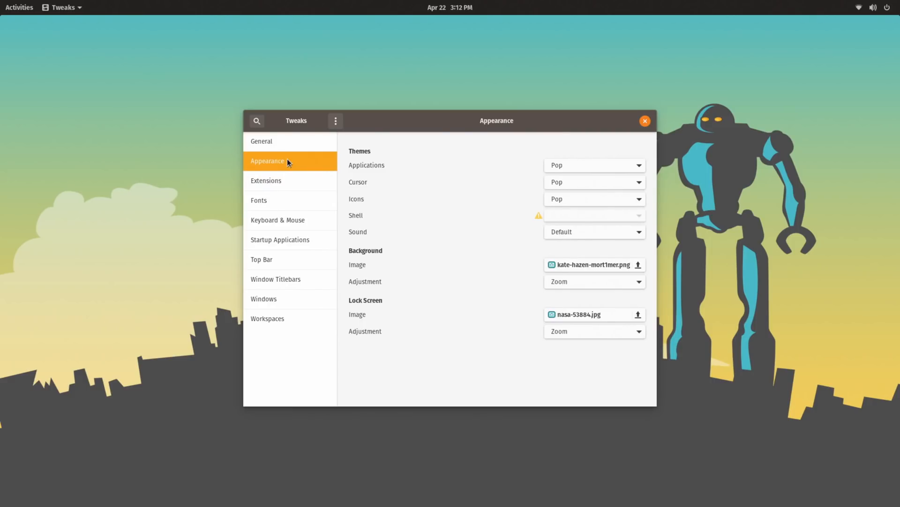
# Browse the Extensions, Fonts and Keyboard & Mouse pages in GNOME Tweaks
pyautogui.click(266, 180)
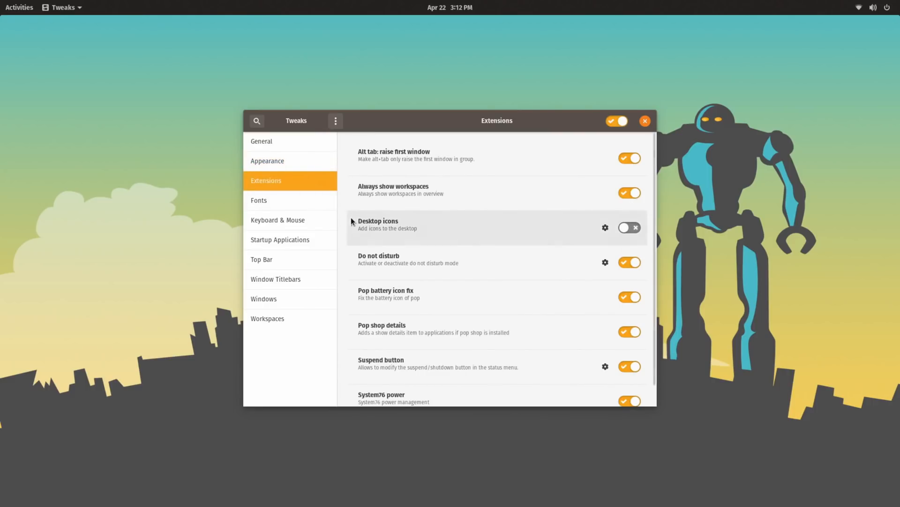
pyautogui.click(258, 200)
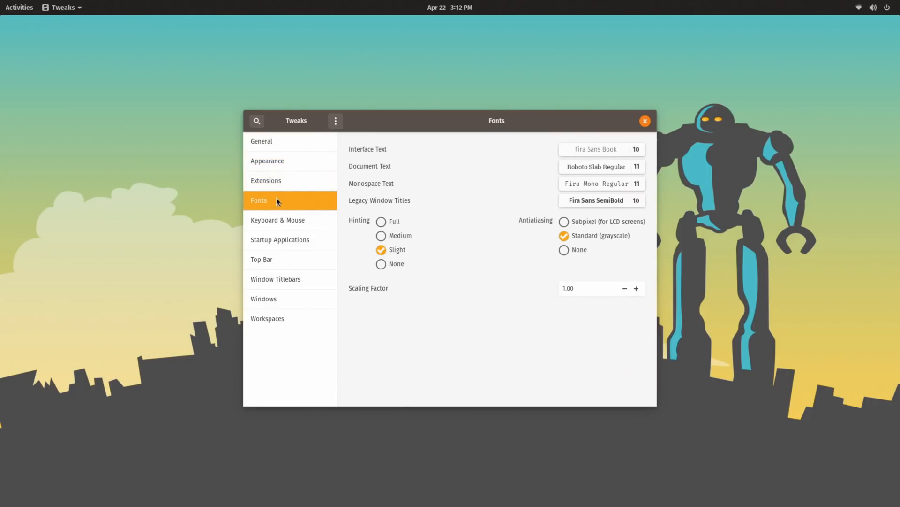
pyautogui.click(277, 220)
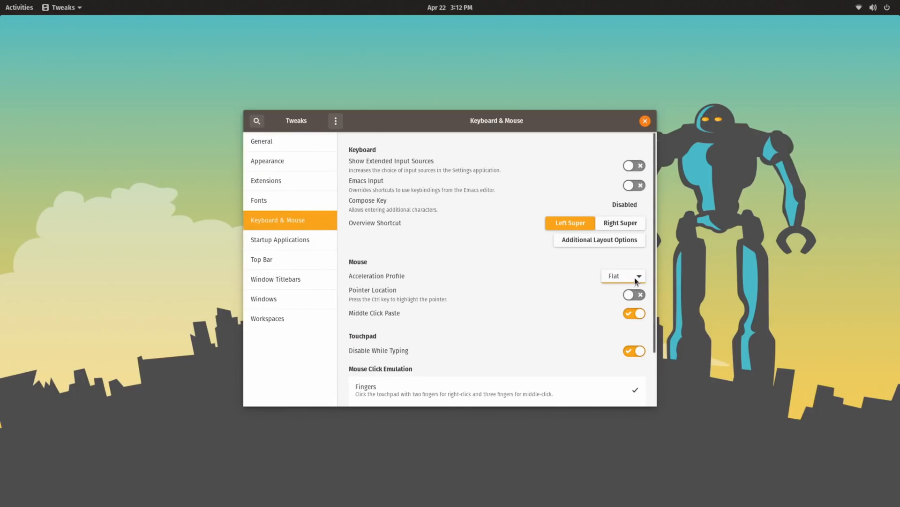
# Enable the Activities Overview hot corner and the weekday clock on the Top Bar page
pyautogui.click(262, 259)
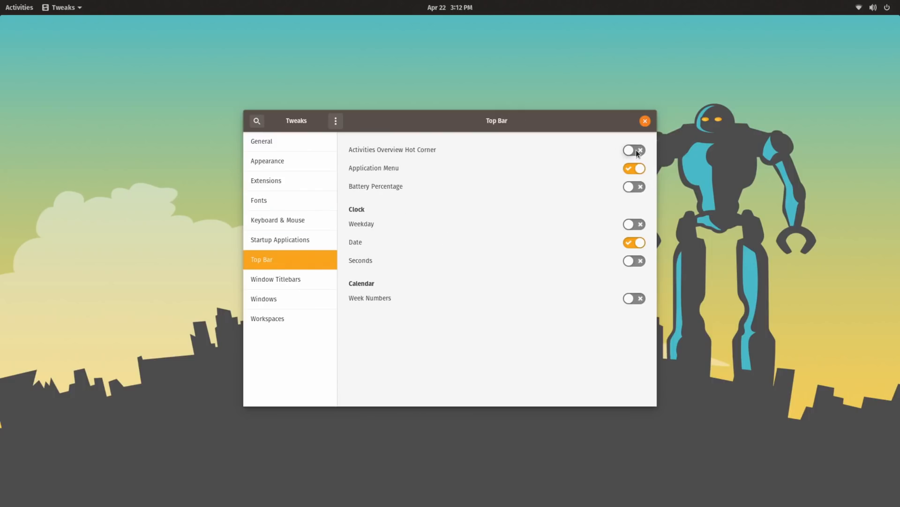
pyautogui.click(633, 150)
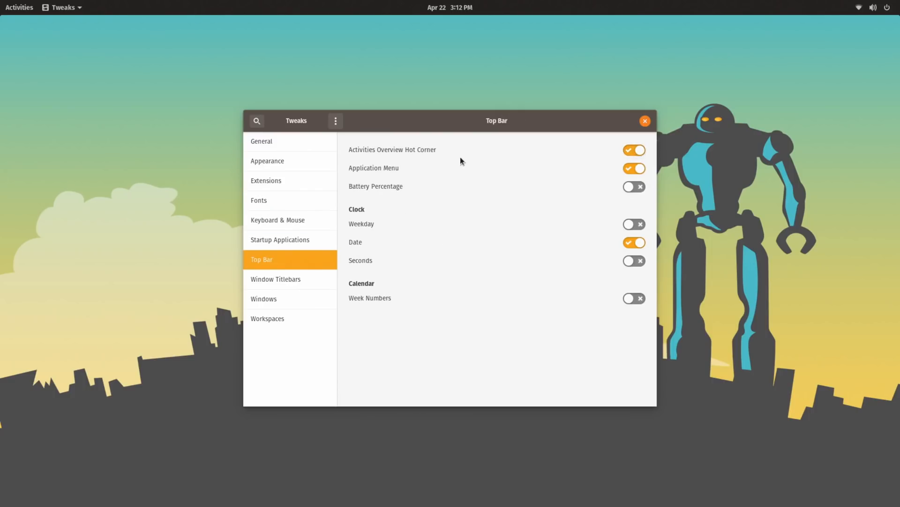
pyautogui.moveTo(203, 208)
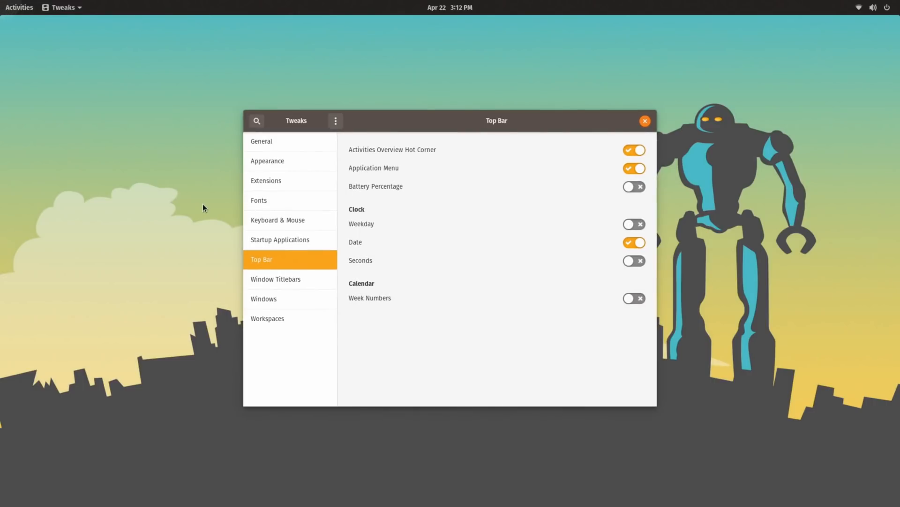
pyautogui.click(634, 224)
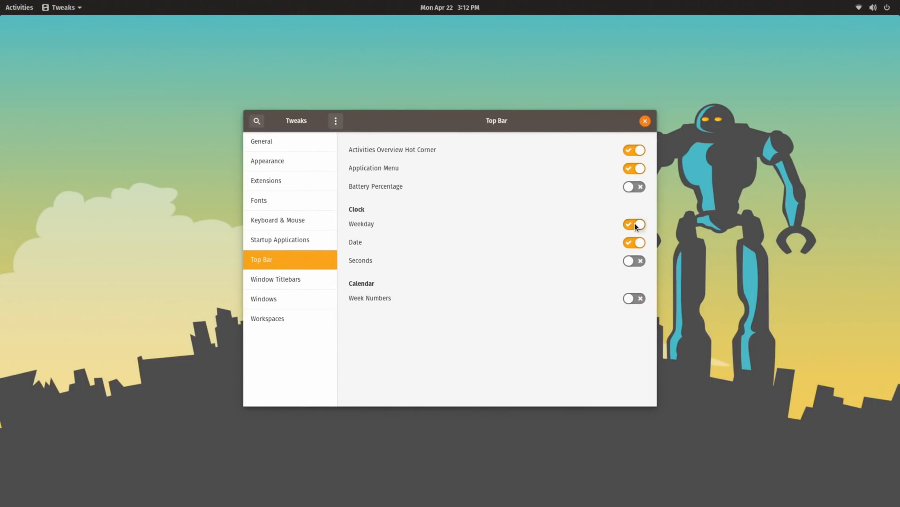
pyautogui.click(275, 278)
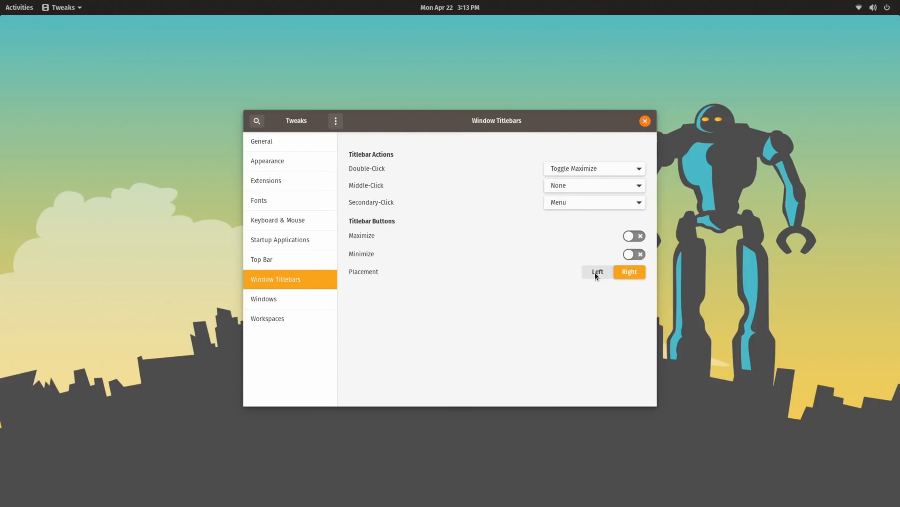
# Place titlebar buttons on the left, enable Center New Windows, and close Tweaks
pyautogui.click(597, 271)
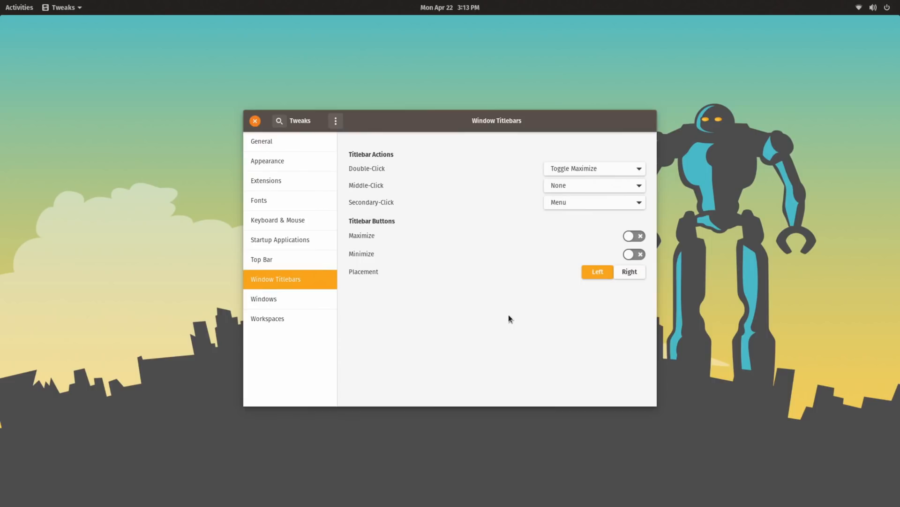
pyautogui.moveTo(387, 287)
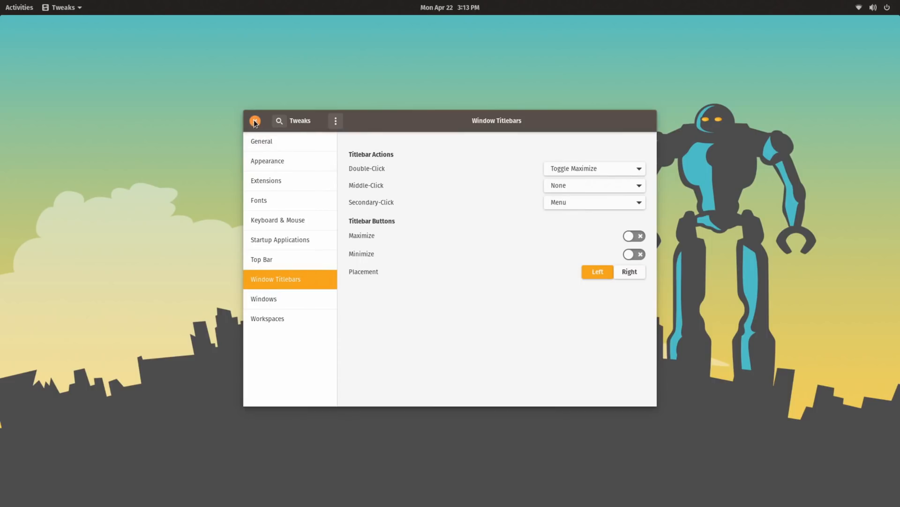
pyautogui.click(263, 298)
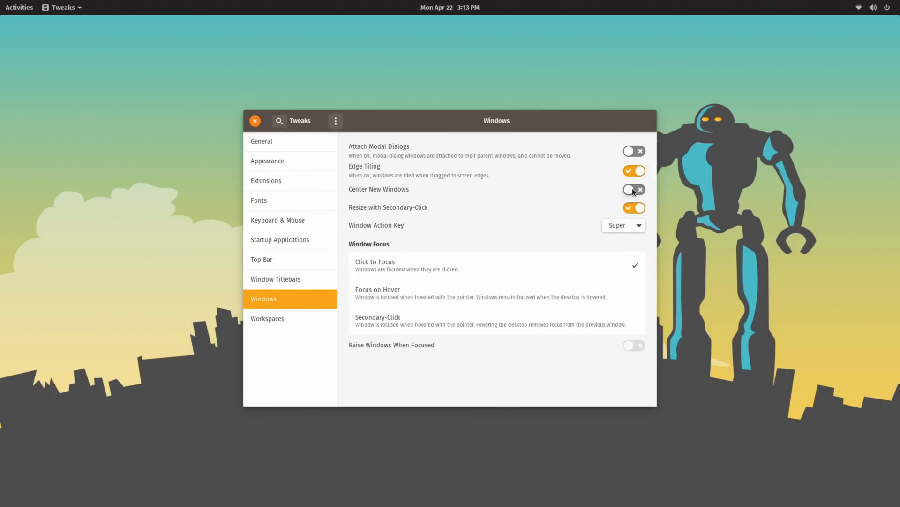
pyautogui.click(635, 190)
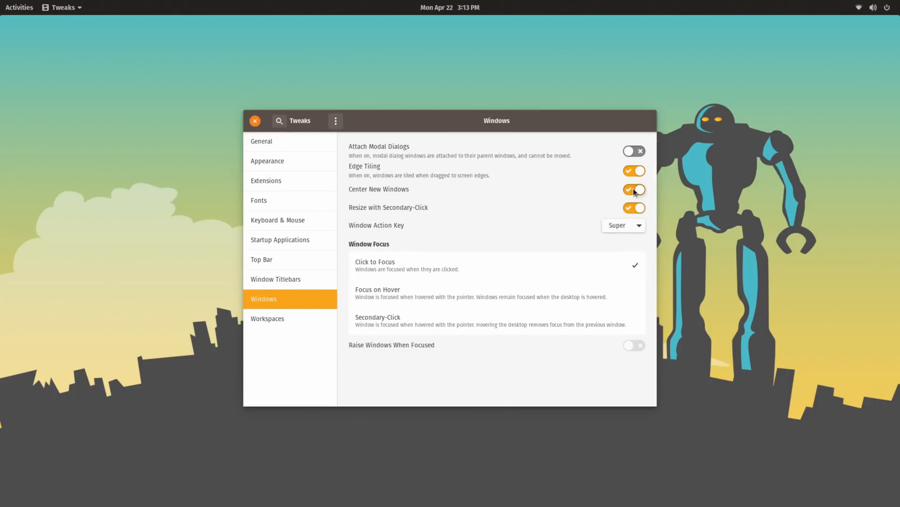
pyautogui.click(255, 120)
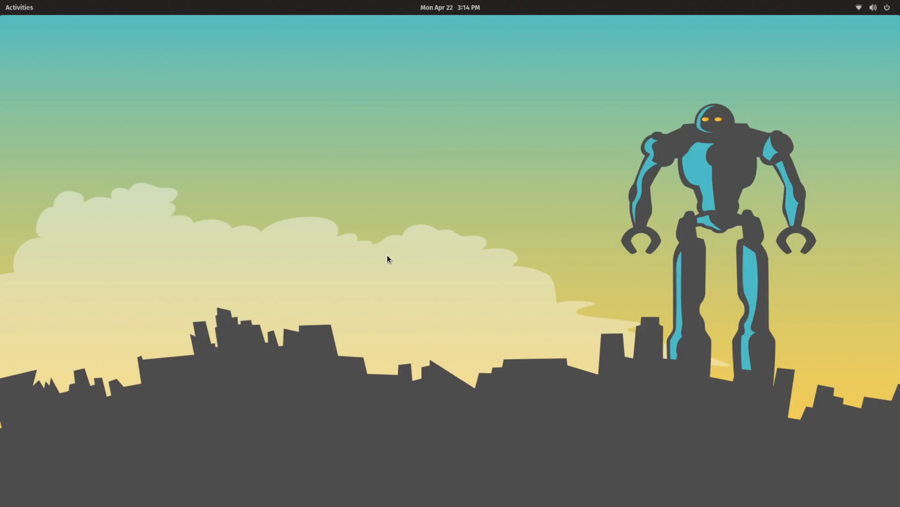
pyautogui.moveTo(455, 147)
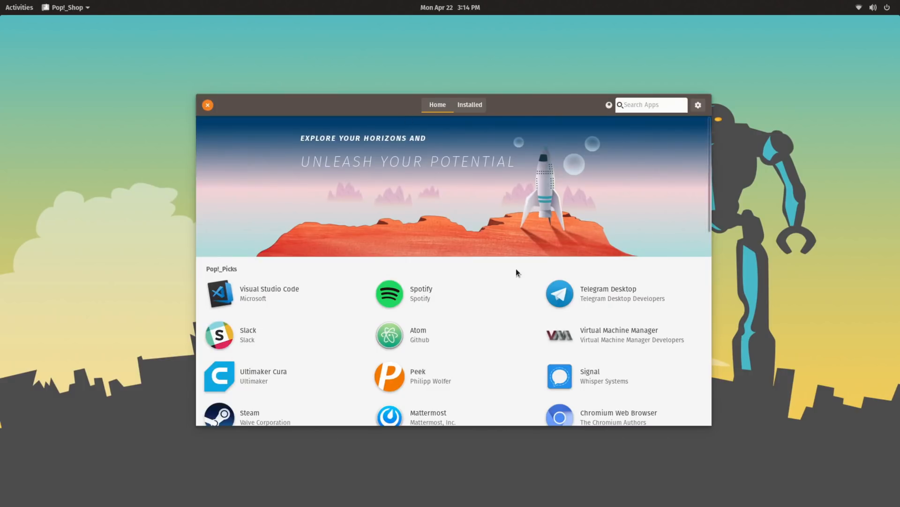
# Scroll the Pop!_Shop Home page through Pop!_Picks and activate the Search Apps field
pyautogui.scroll(-3)
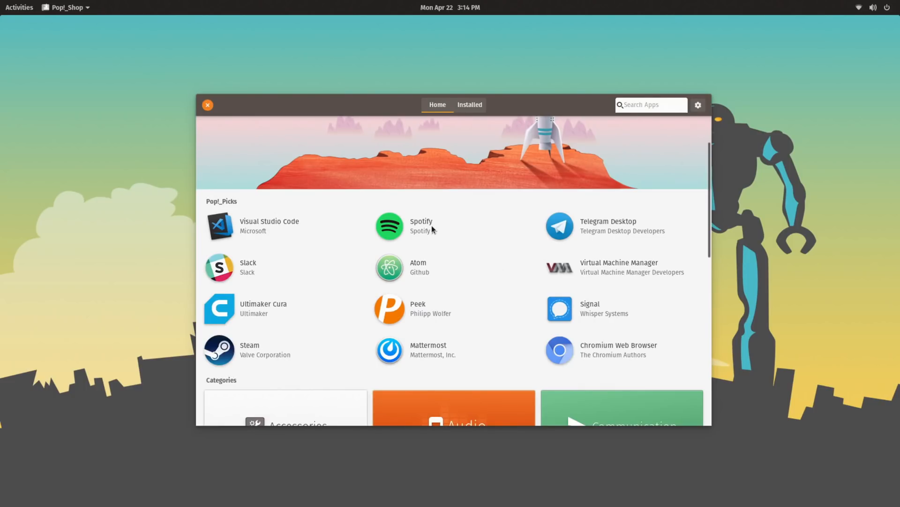
pyautogui.moveTo(415, 266)
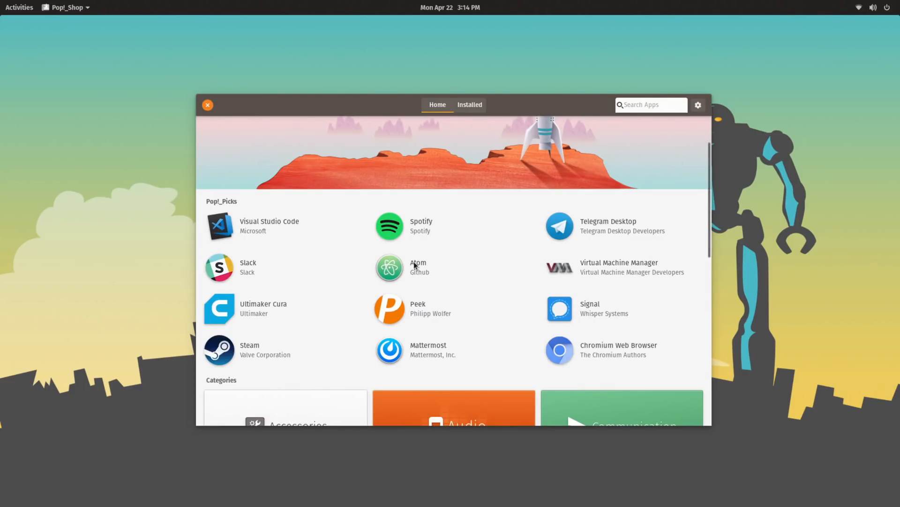
pyautogui.click(651, 105)
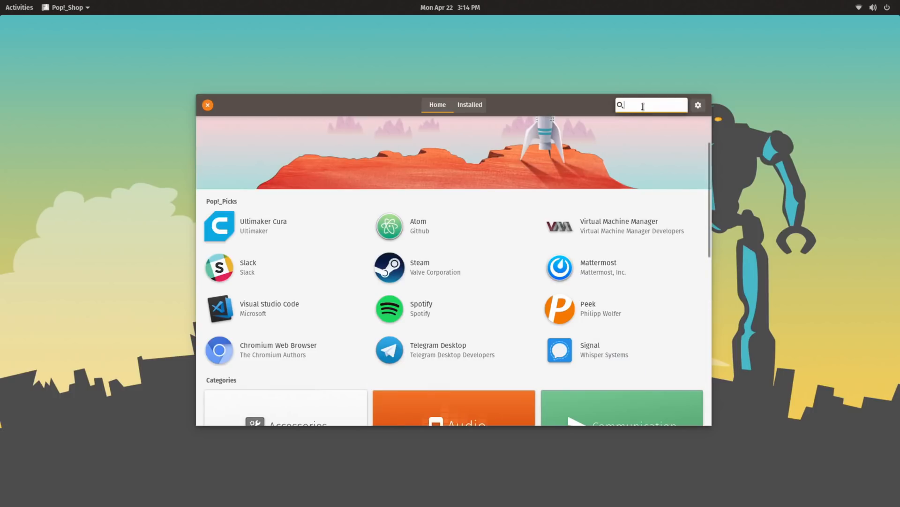
# Search for 'lutris' and scroll through the Lutris details page
pyautogui.write('lutris')
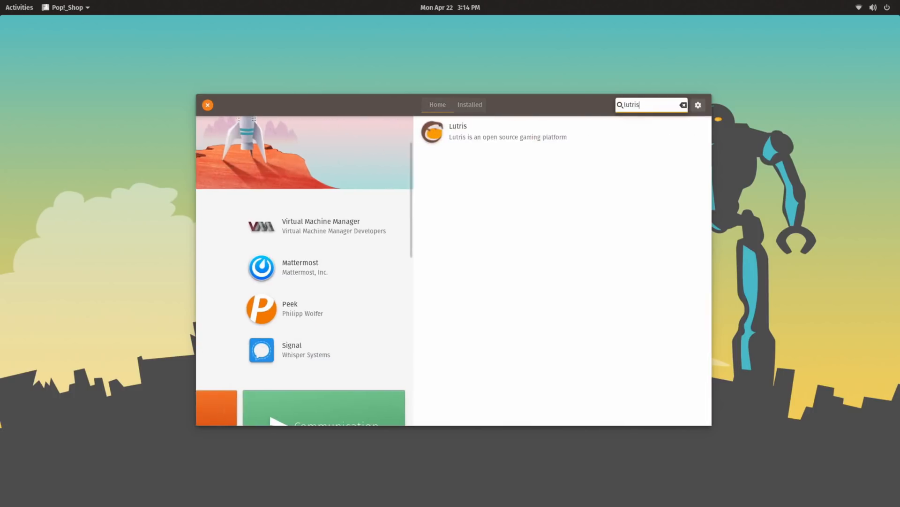
pyautogui.click(457, 130)
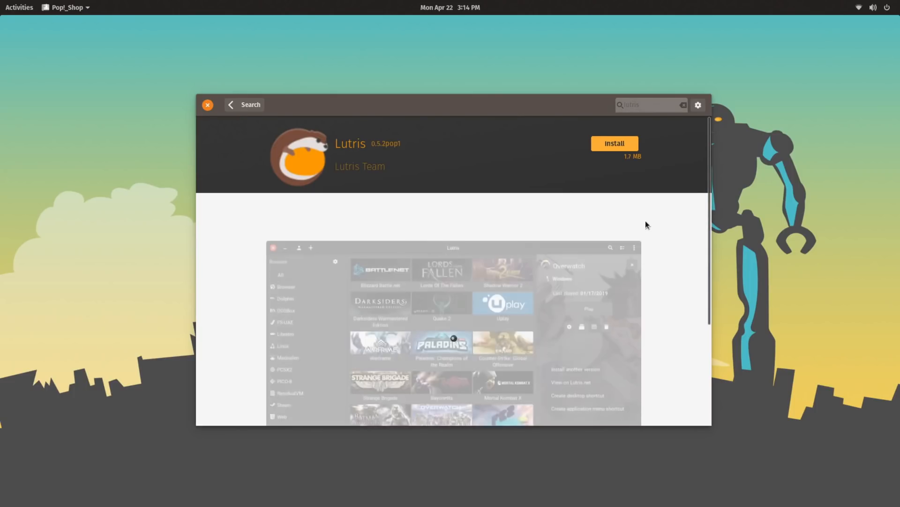
pyautogui.scroll(-3)
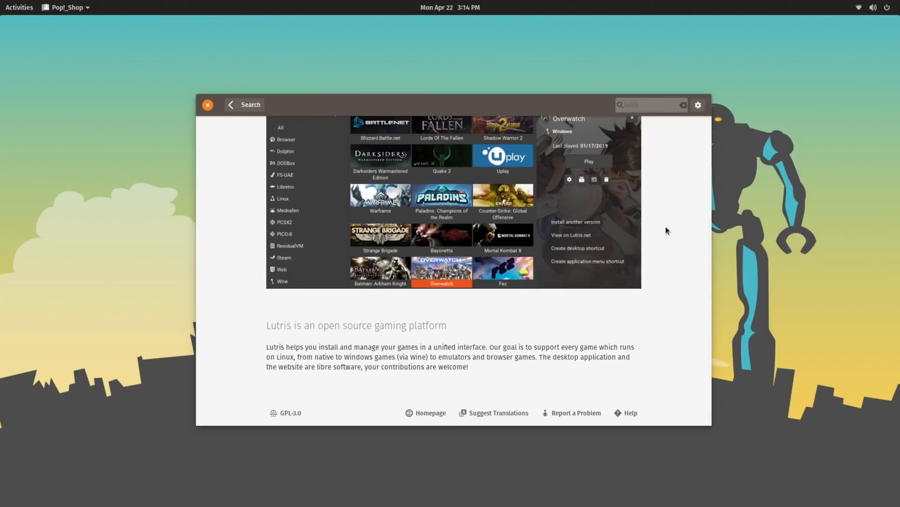
pyautogui.moveTo(237, 324)
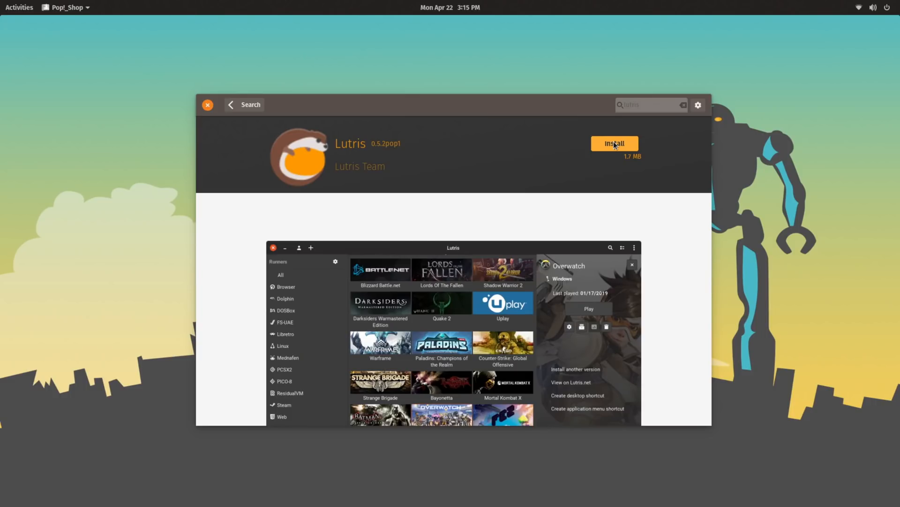
# Install Lutris after authenticating, then search 'gamehub' and open the GameHub details page
pyautogui.click(614, 143)
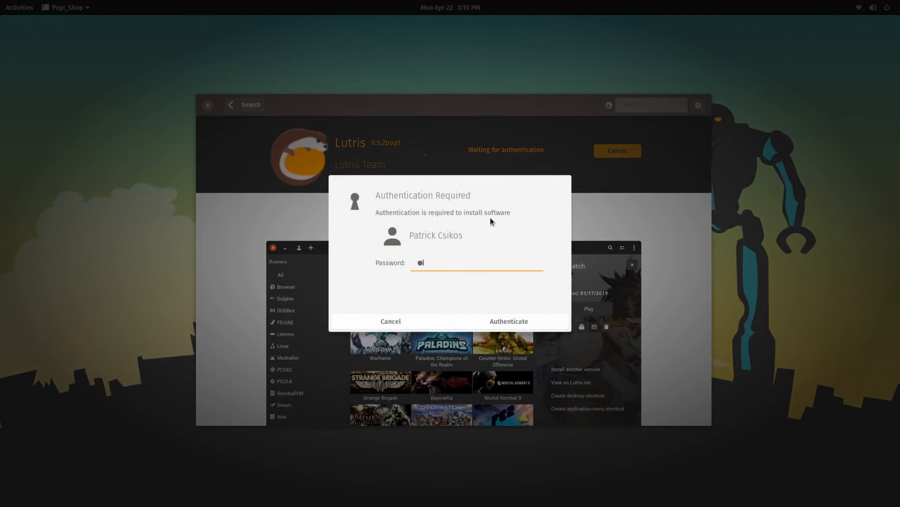
pyautogui.click(507, 321)
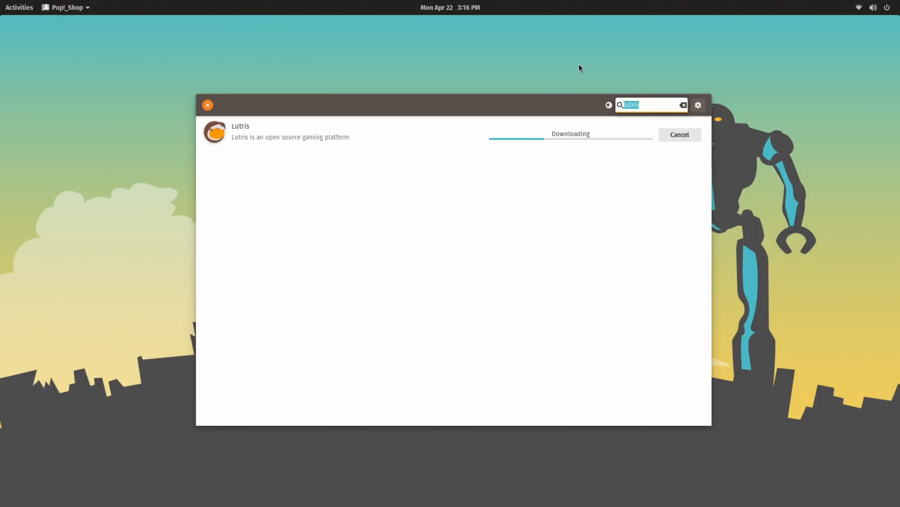
pyautogui.write('gamehub')
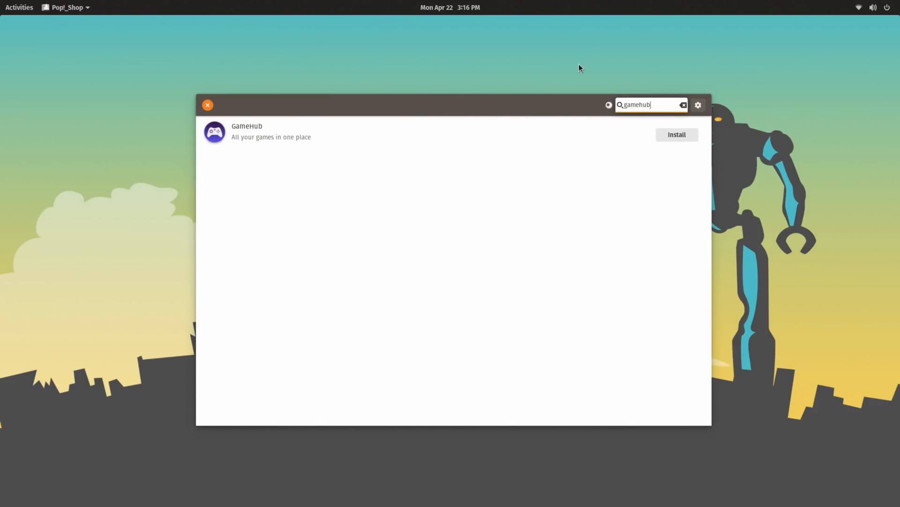
pyautogui.click(246, 131)
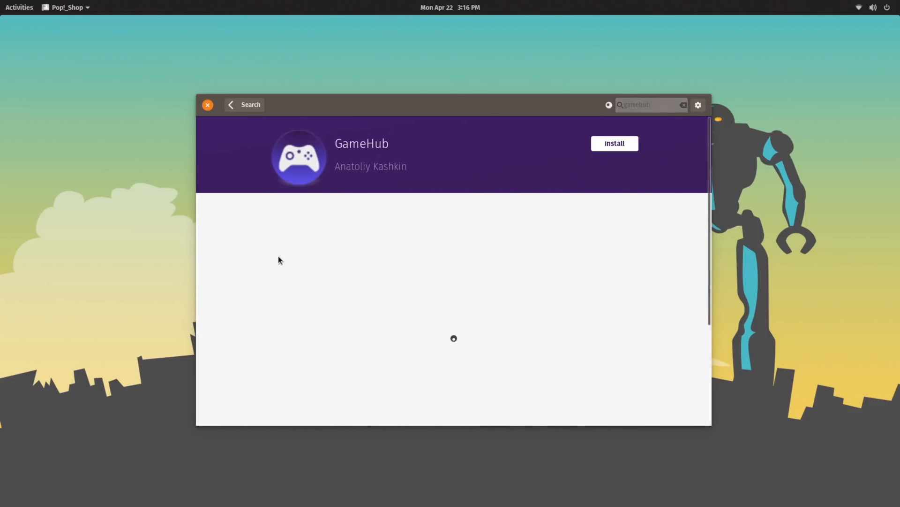